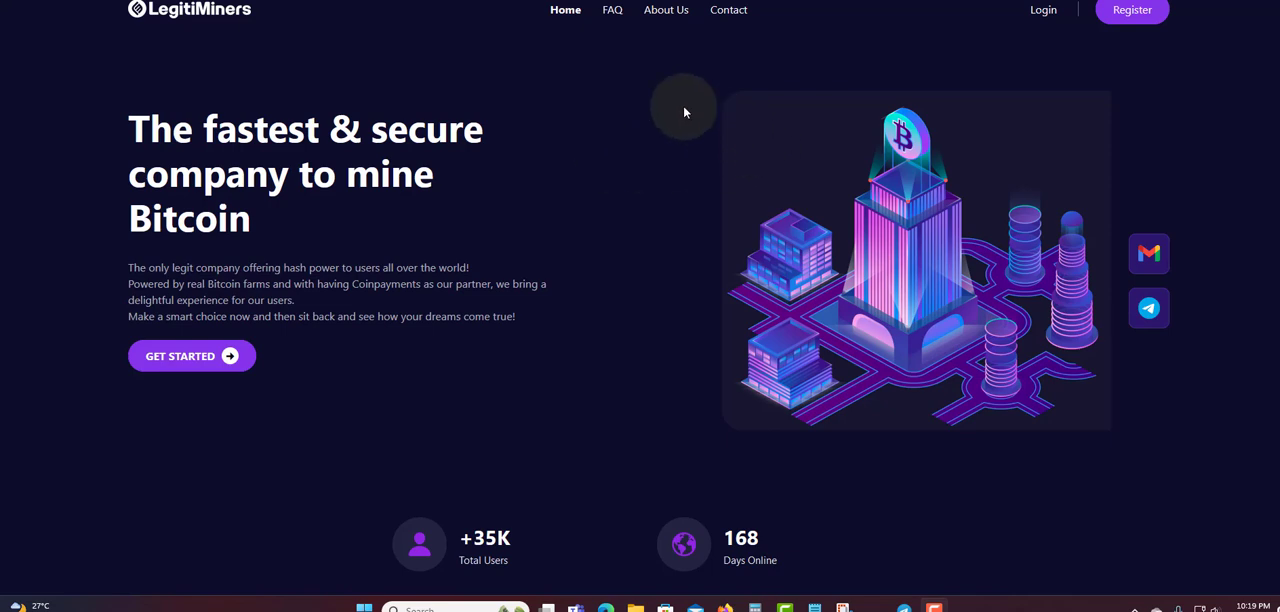
mouse_move(170, 50)
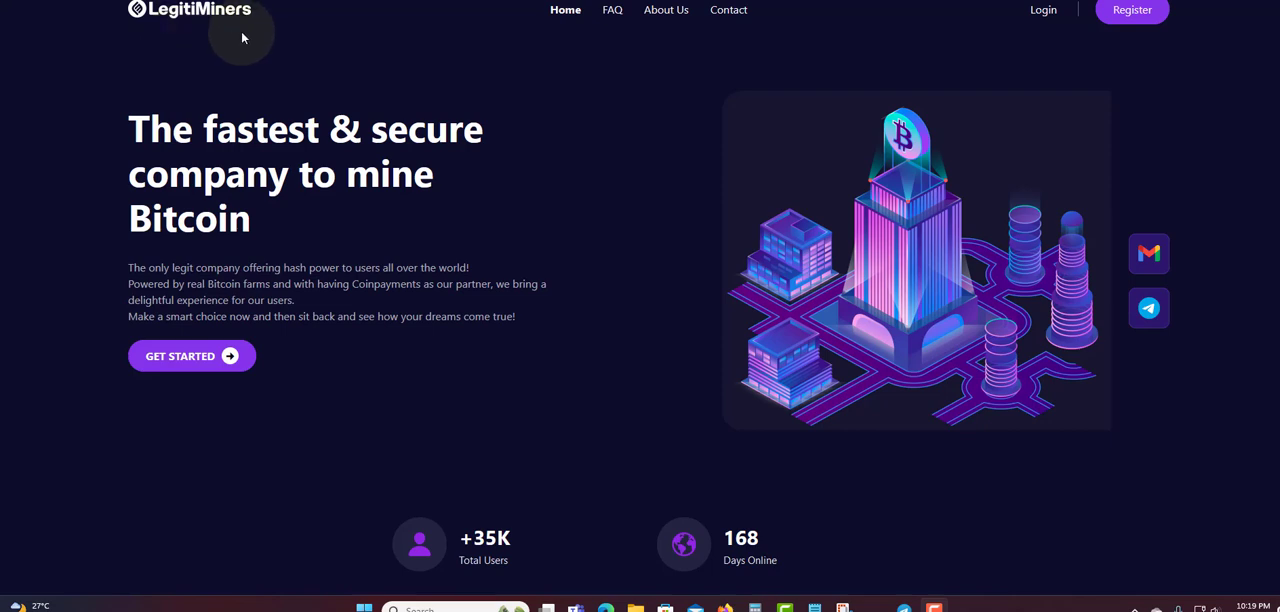
mouse_move(832, 152)
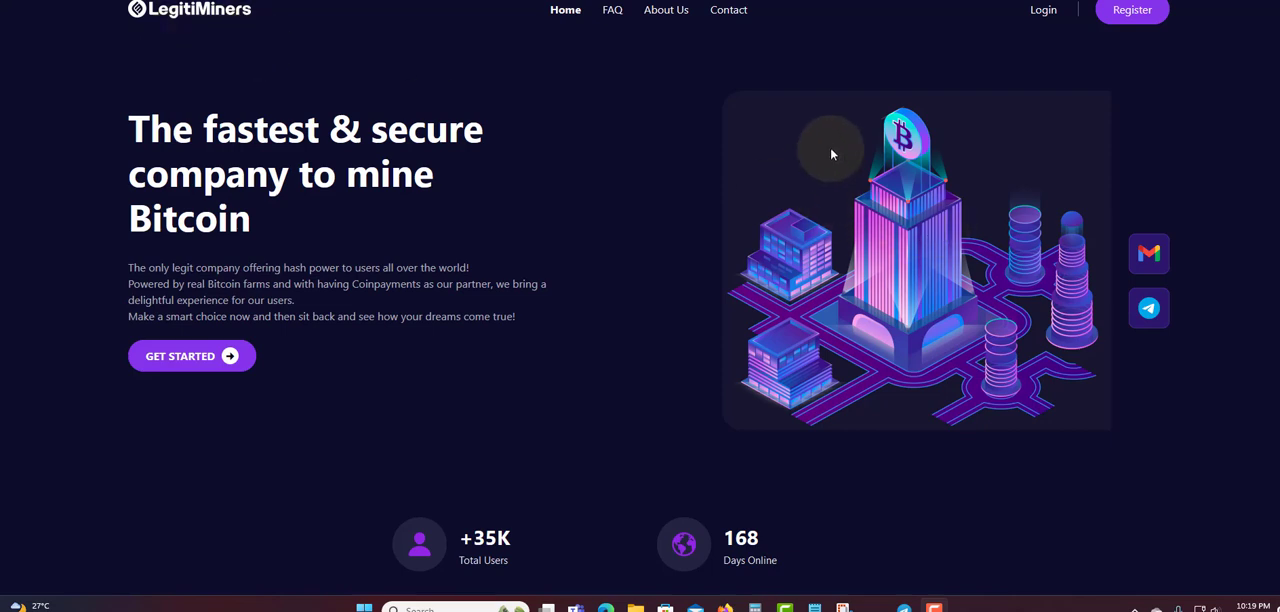
mouse_move(484, 148)
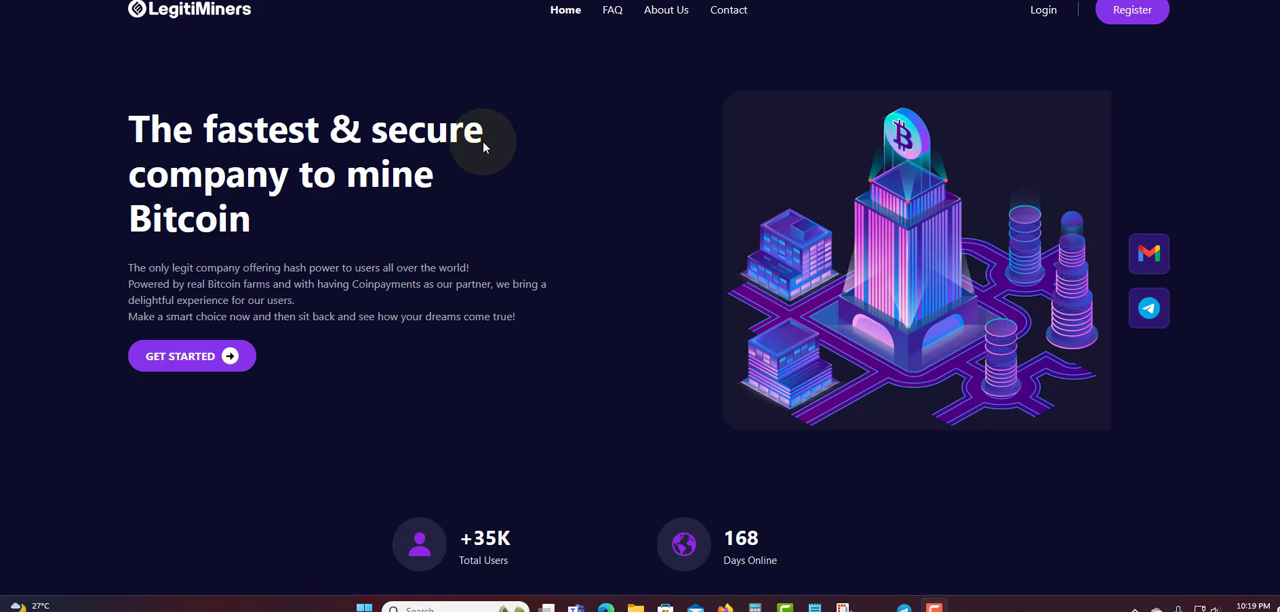
mouse_move(648, 208)
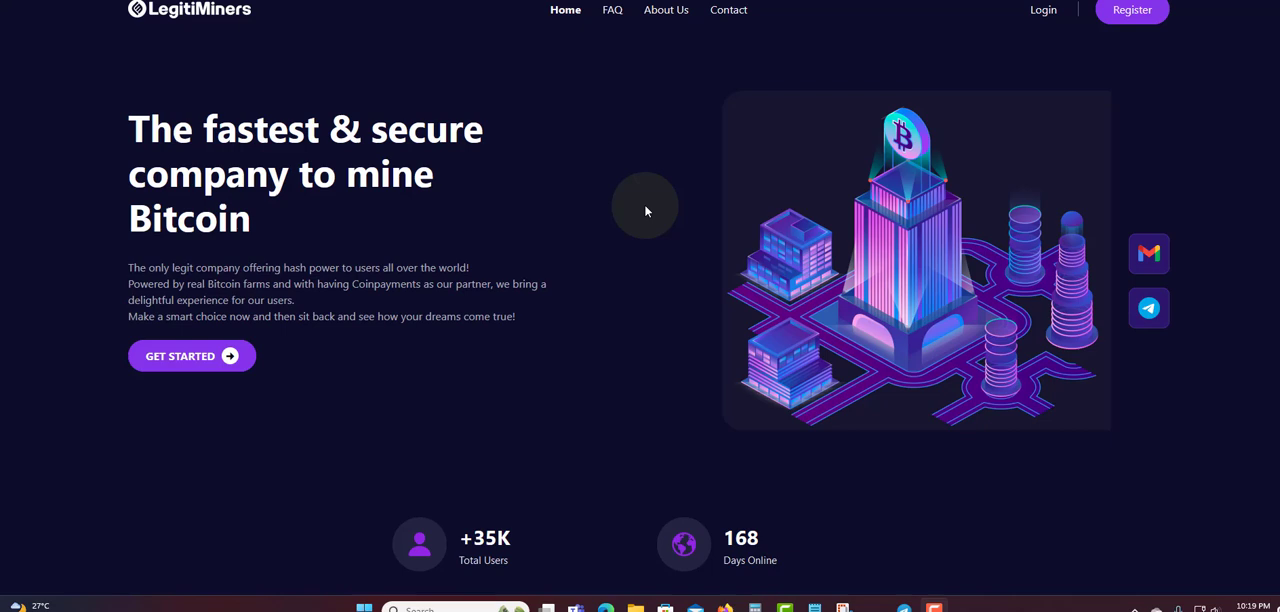
mouse_move(202, 56)
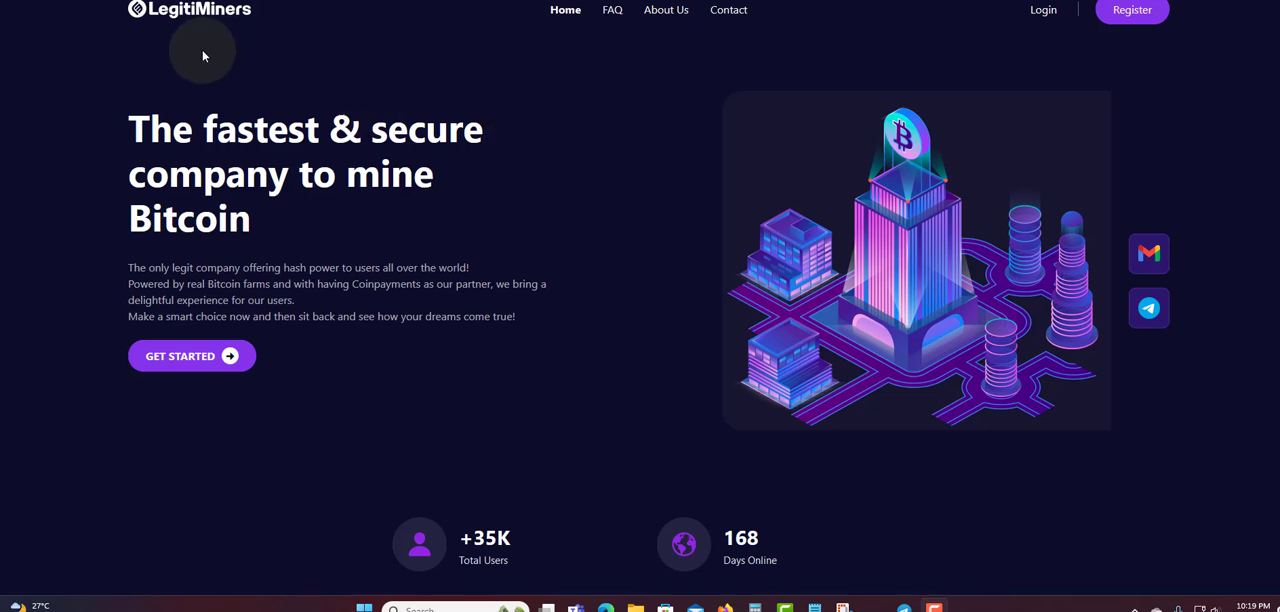
mouse_move(208, 48)
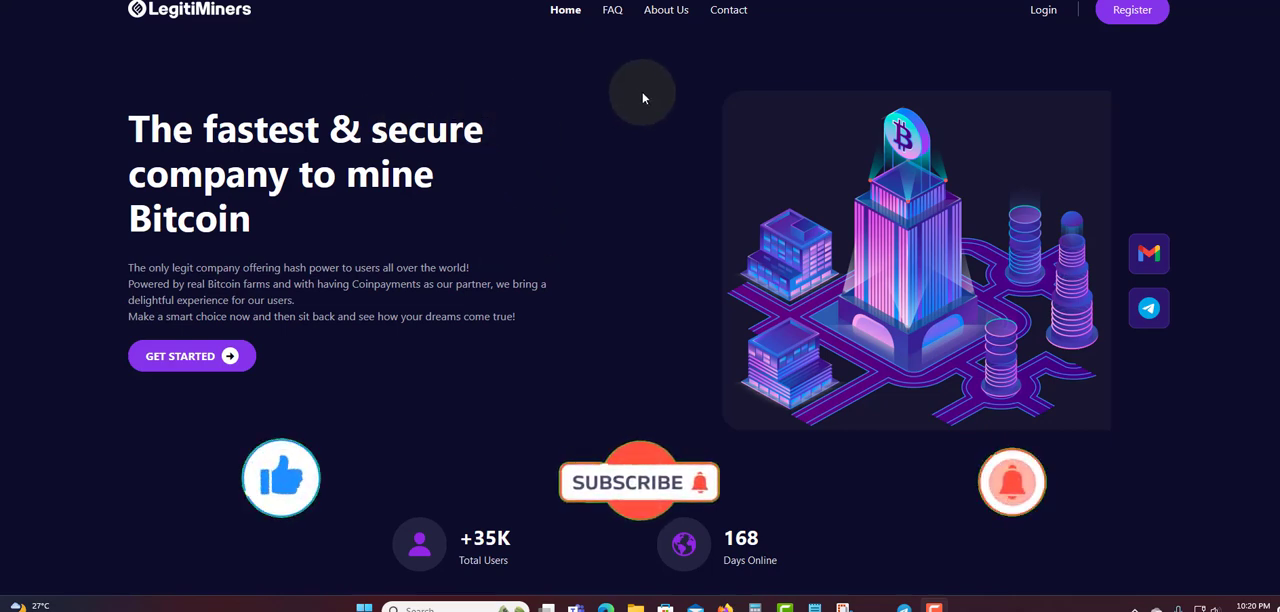
mouse_move(1050, 40)
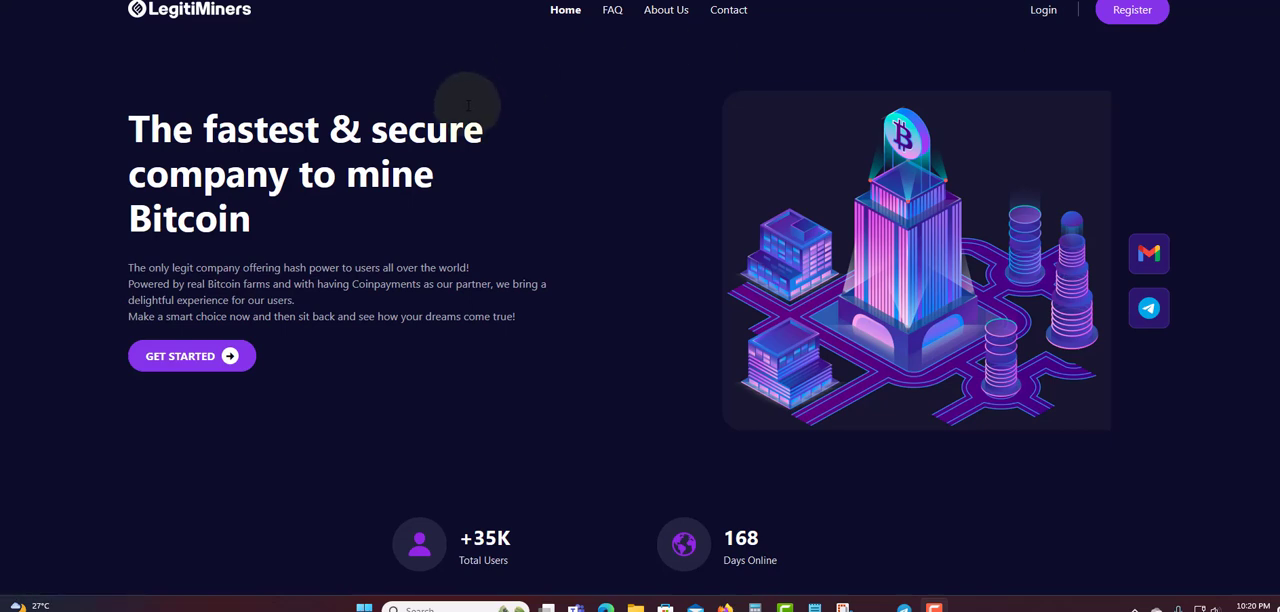
mouse_move(552, 108)
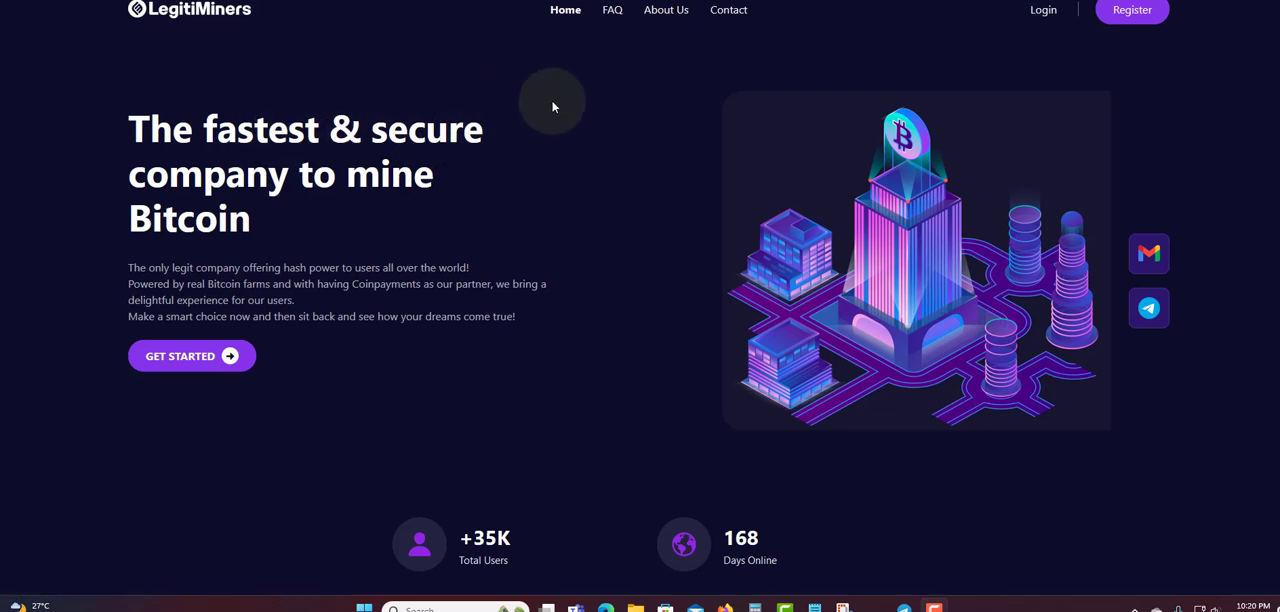
mouse_move(130, 290)
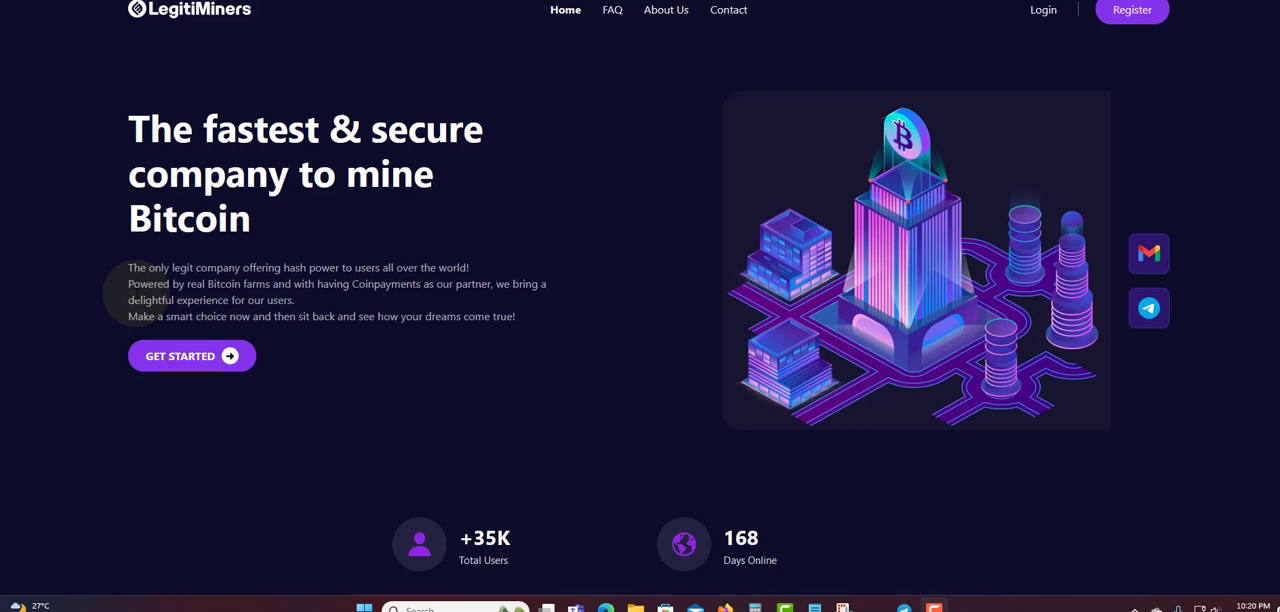
mouse_move(240, 58)
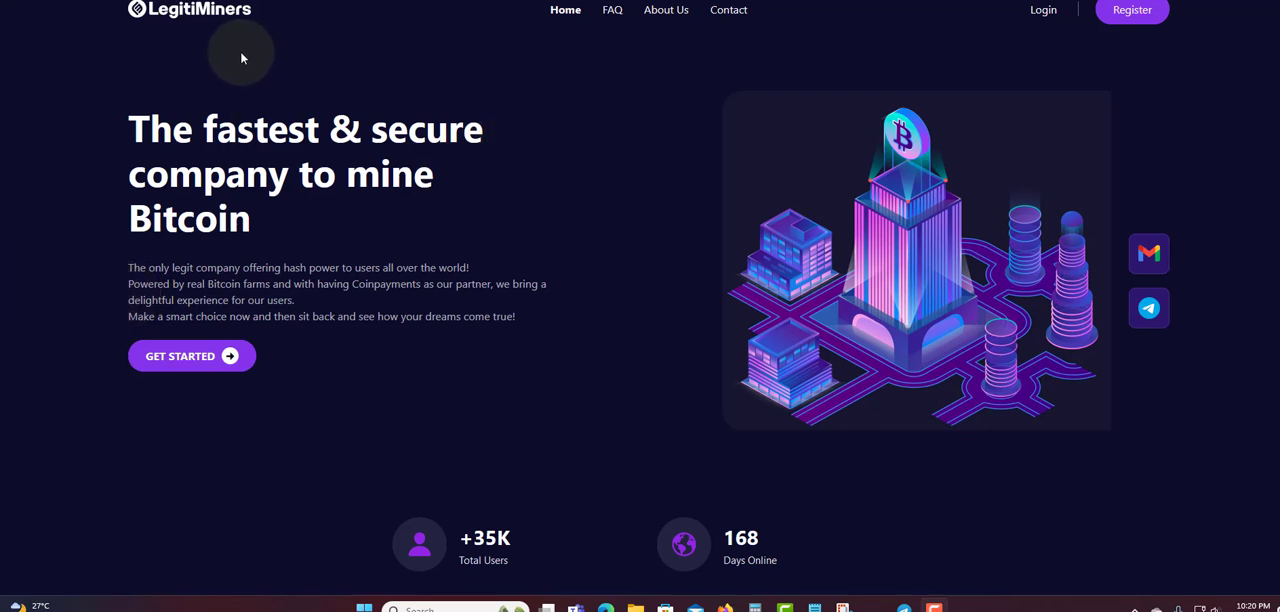
mouse_move(596, 18)
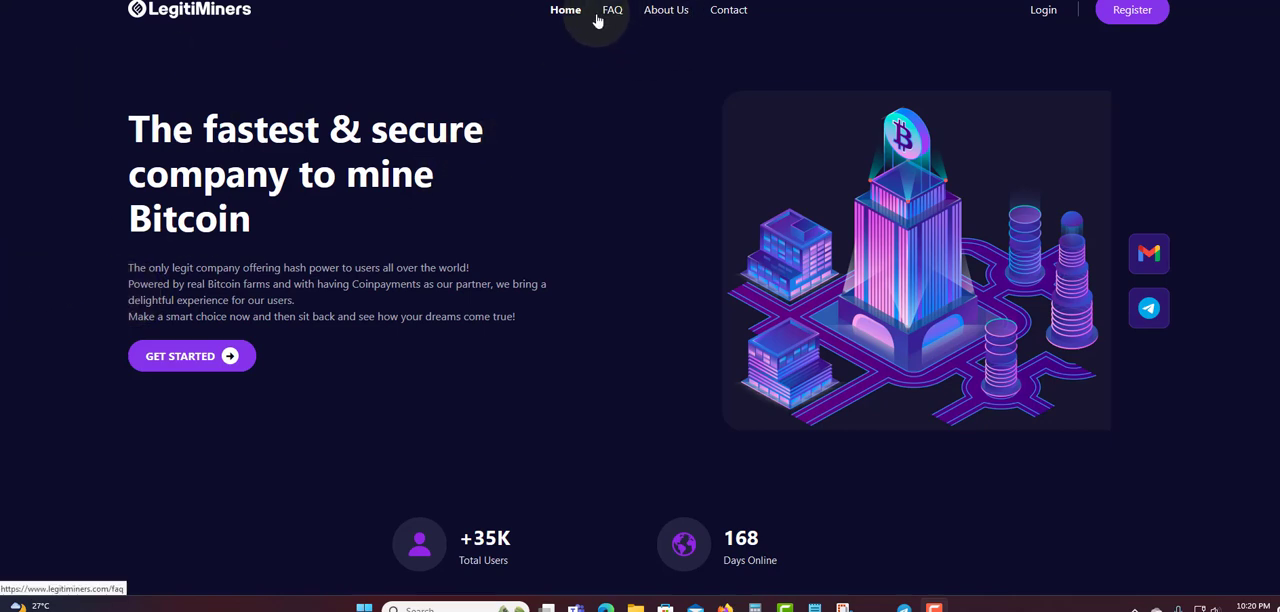
mouse_move(612, 16)
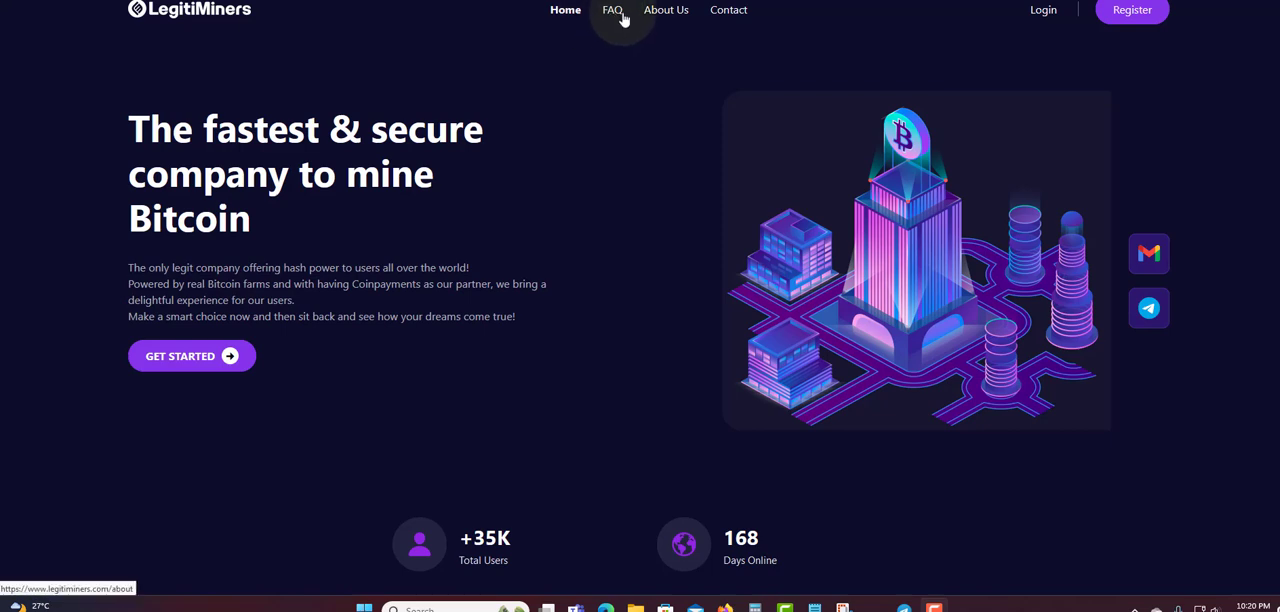
mouse_move(612, 16)
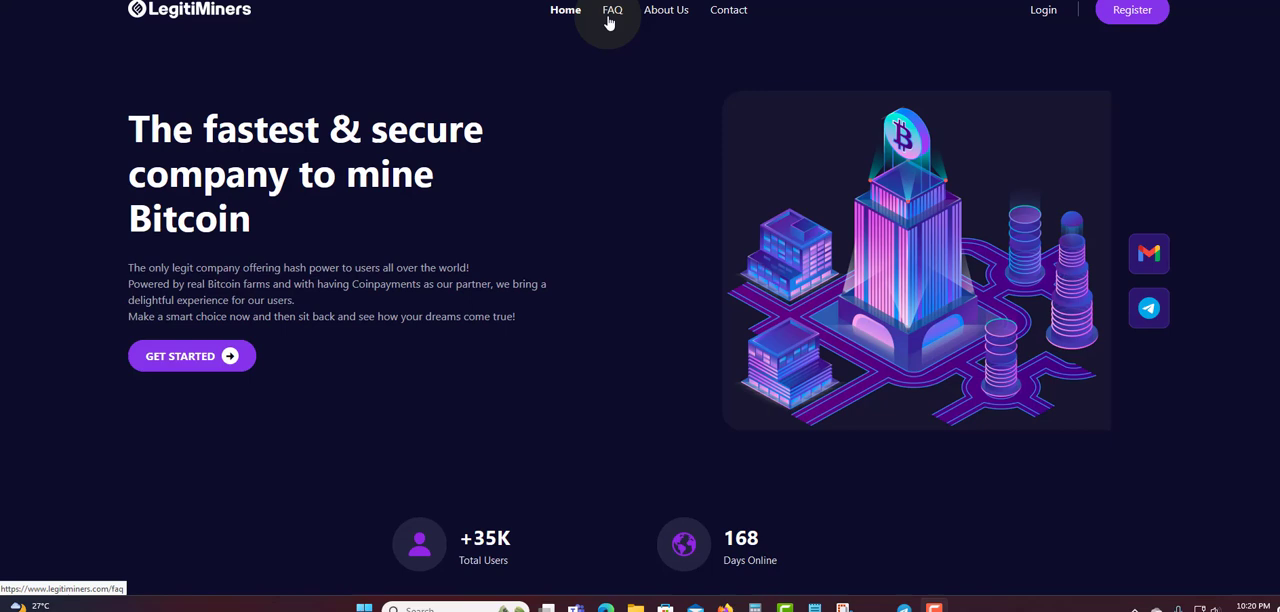
mouse_move(612, 18)
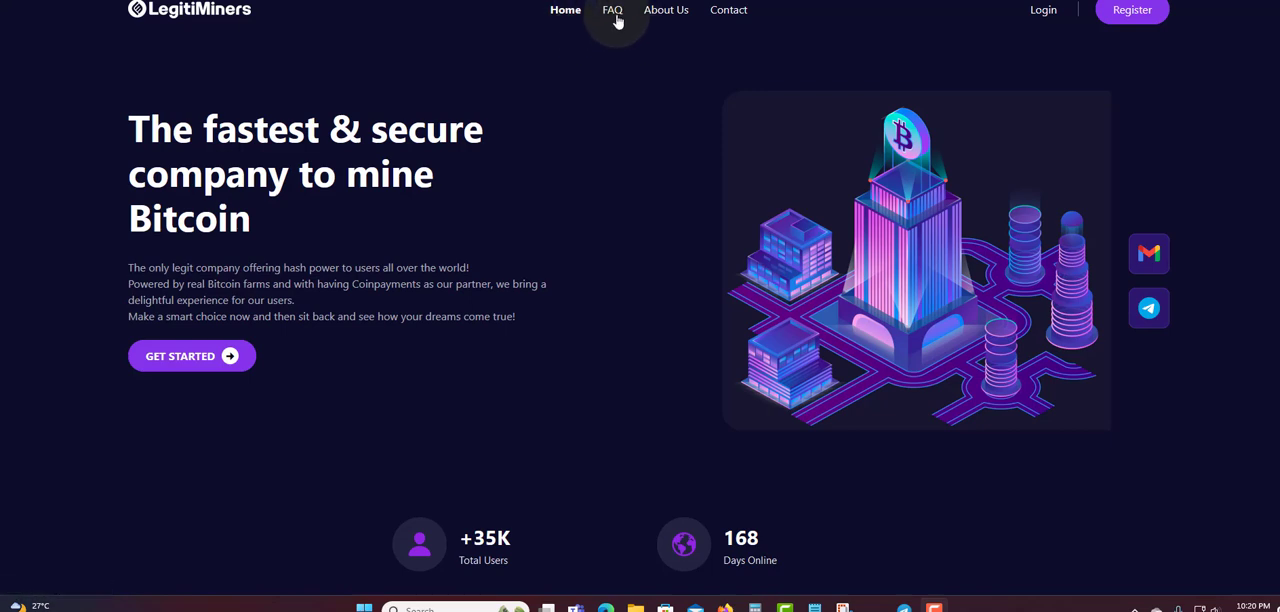
mouse_move(660, 110)
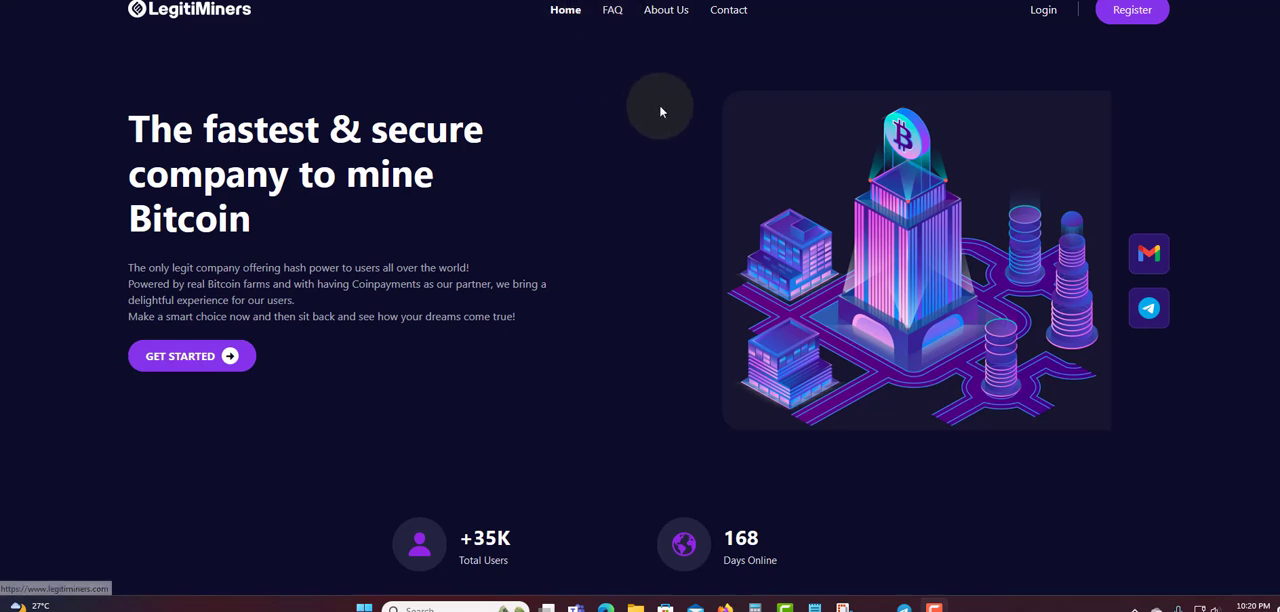
mouse_move(732, 116)
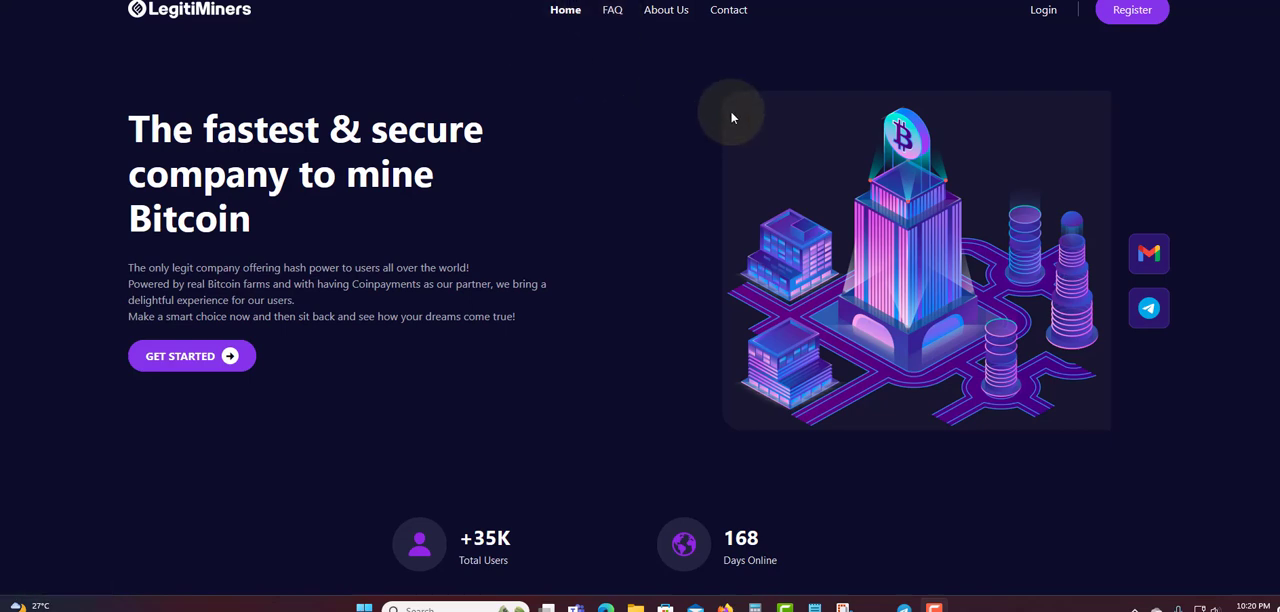
mouse_move(612, 12)
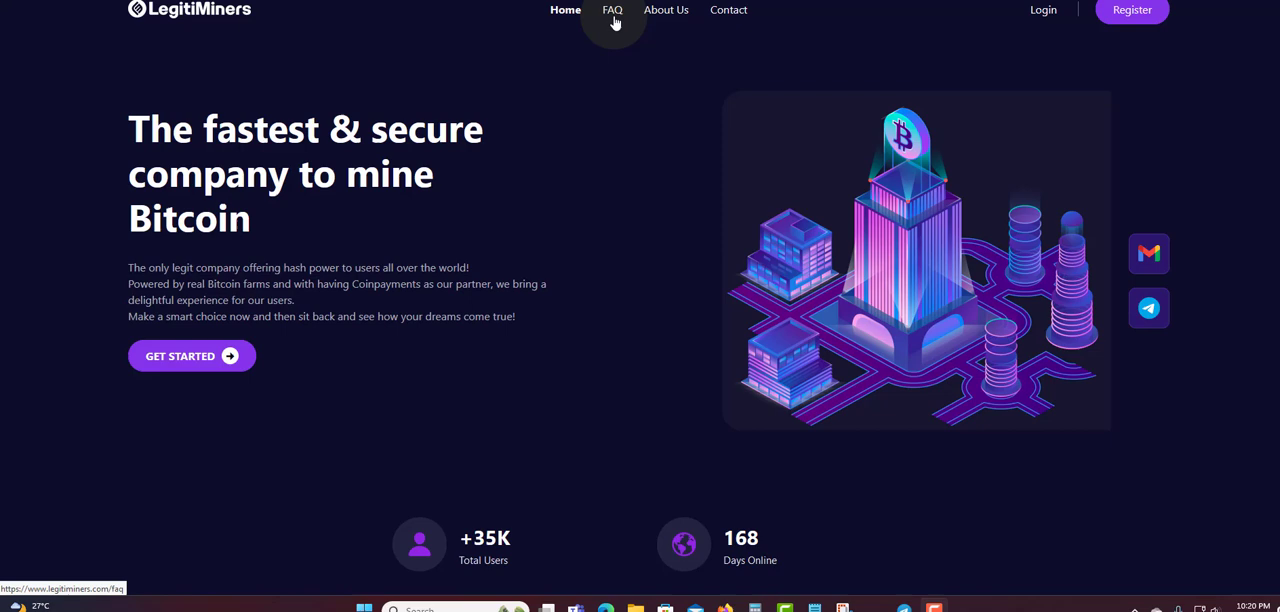
mouse_move(656, 24)
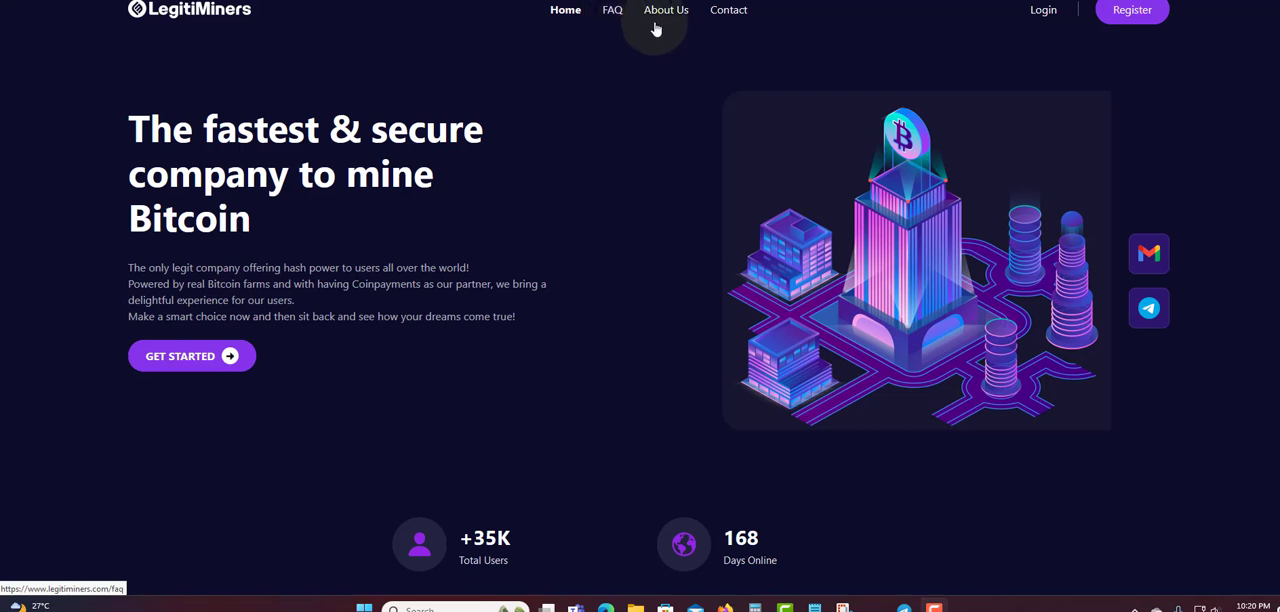
mouse_move(364, 230)
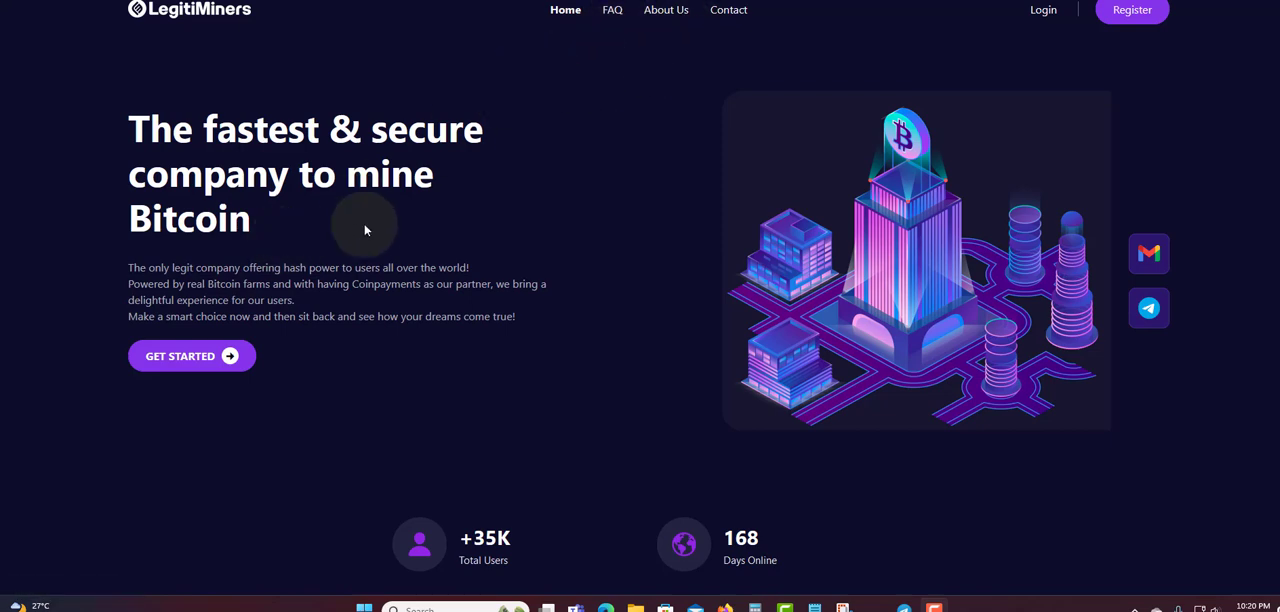
mouse_move(666, 16)
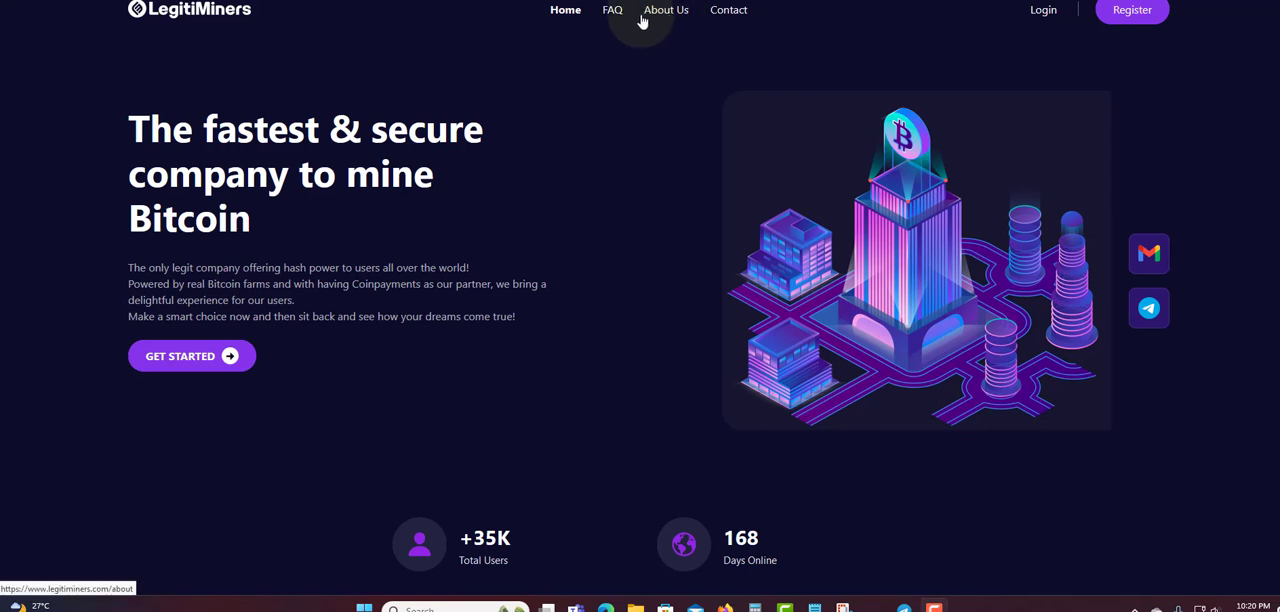
mouse_move(844, 68)
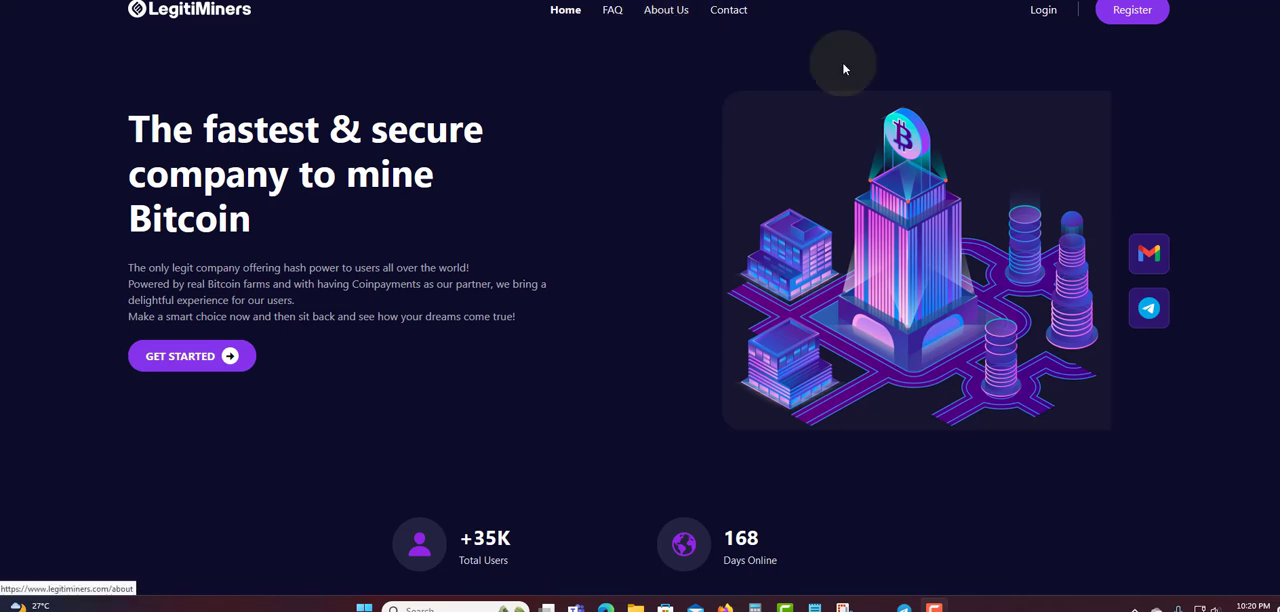
mouse_move(1044, 12)
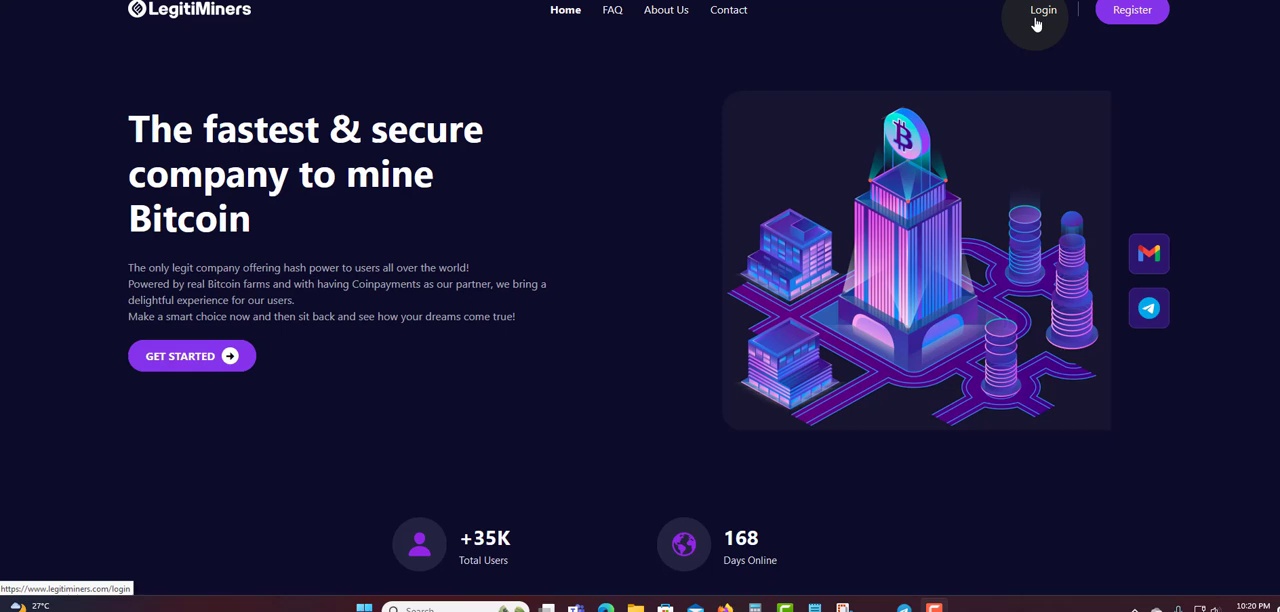
mouse_move(1116, 324)
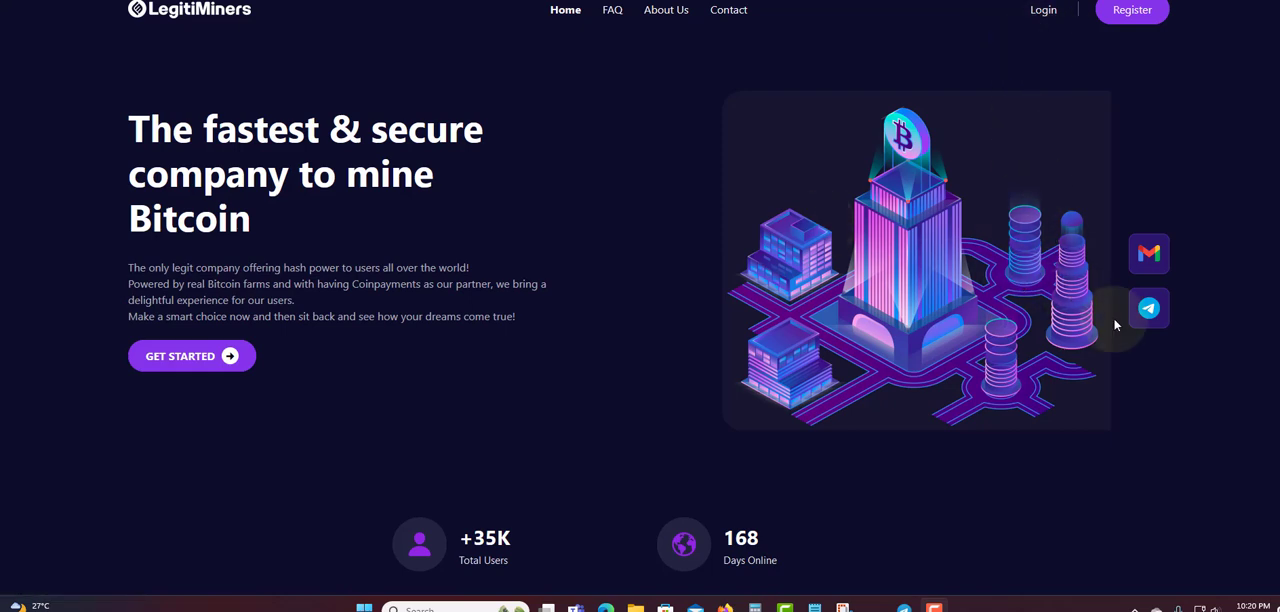
mouse_move(1150, 308)
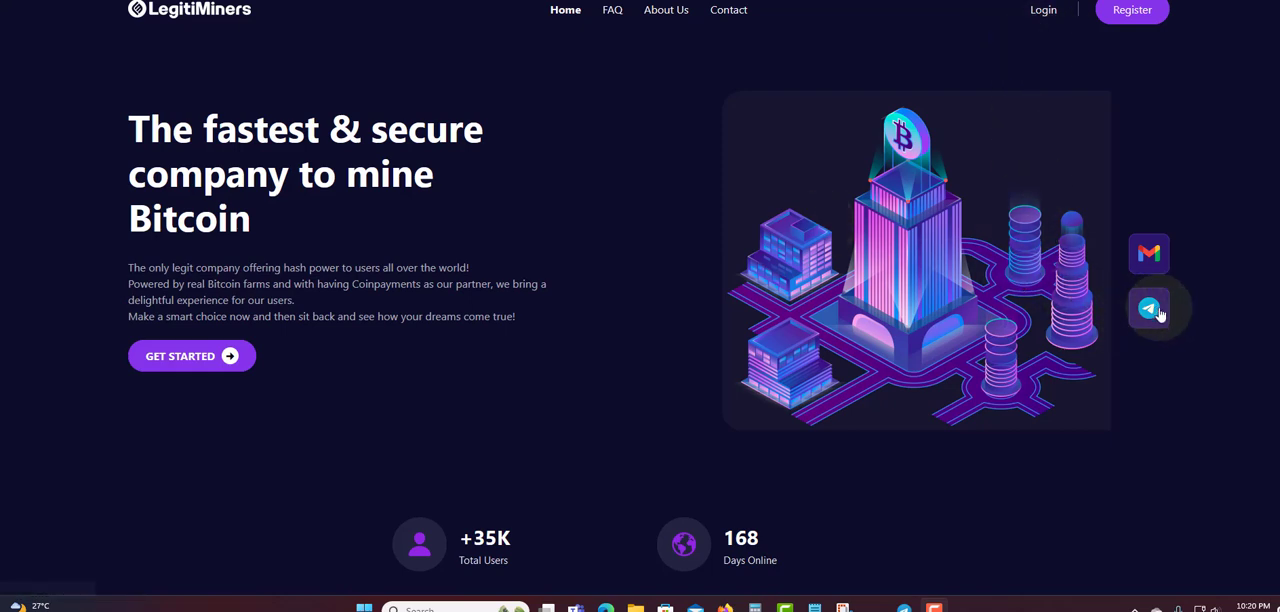
mouse_move(1176, 312)
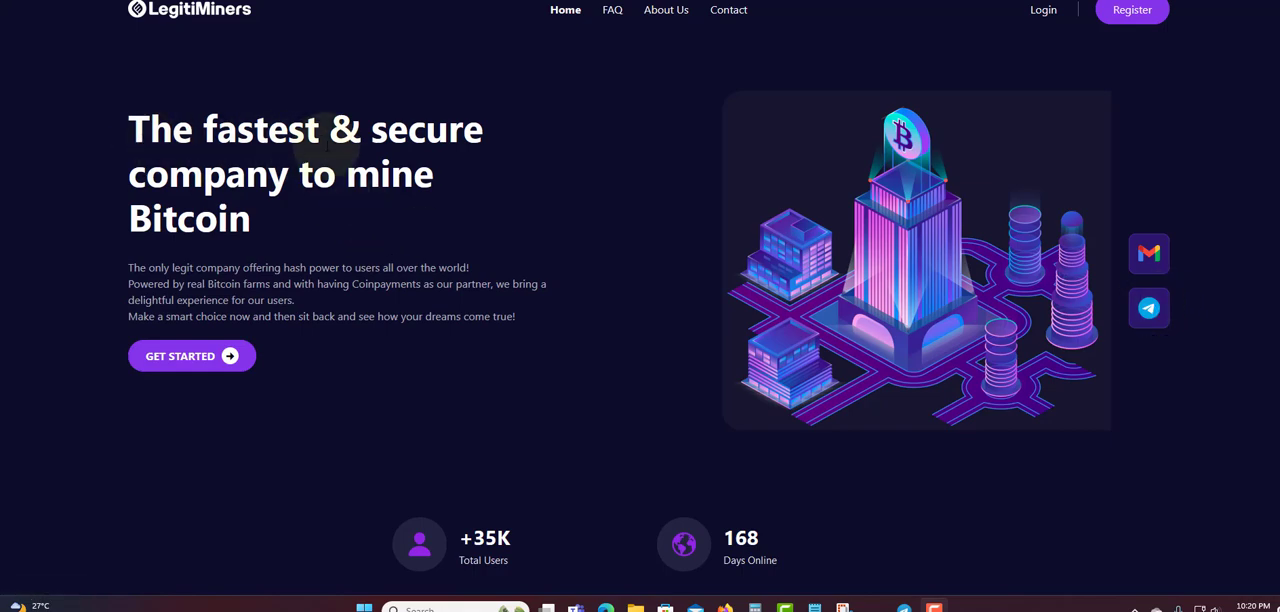
Step: Zoom the page in and scroll to the total users and days-online figures
key("ctrl+plus")
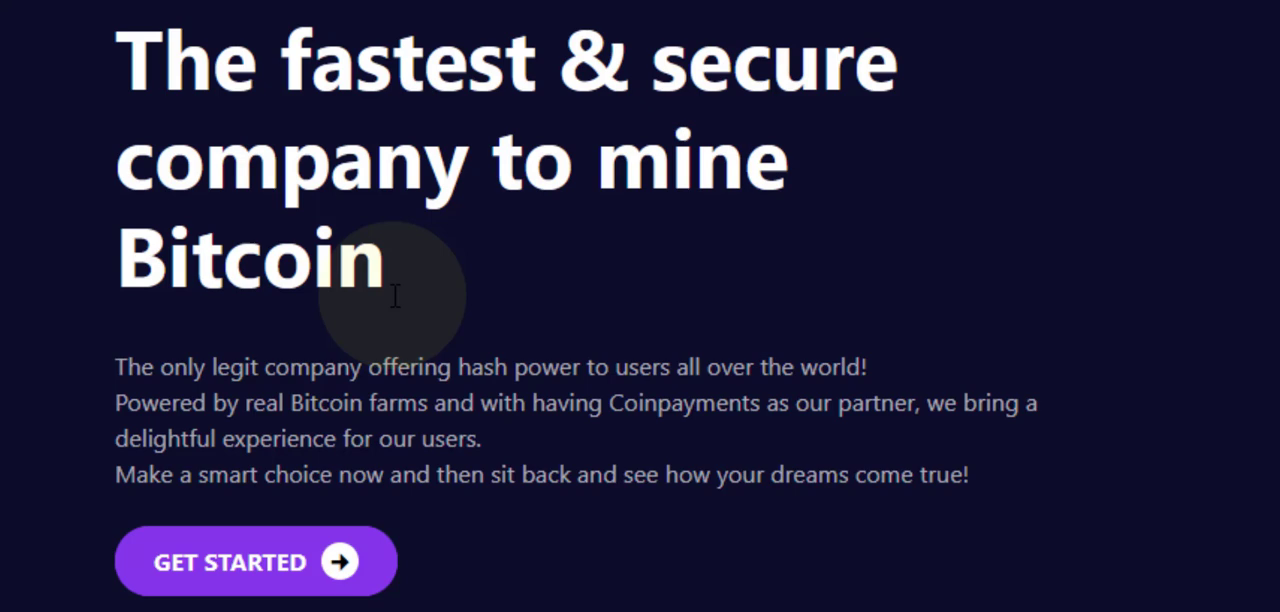
mouse_move(636, 374)
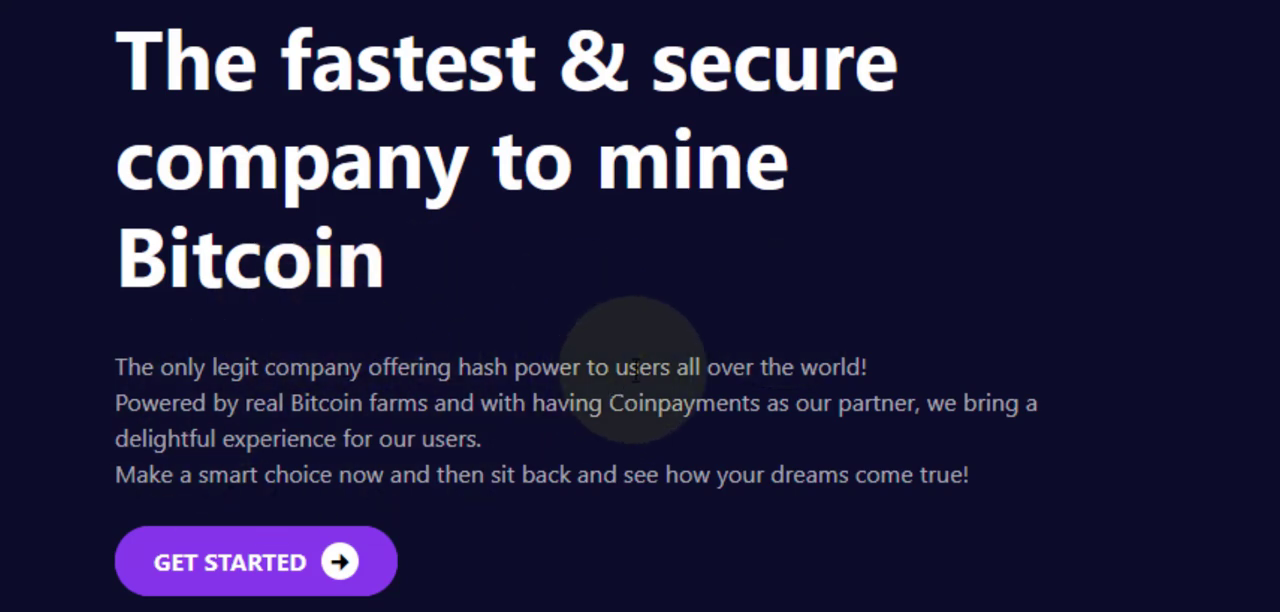
mouse_move(756, 308)
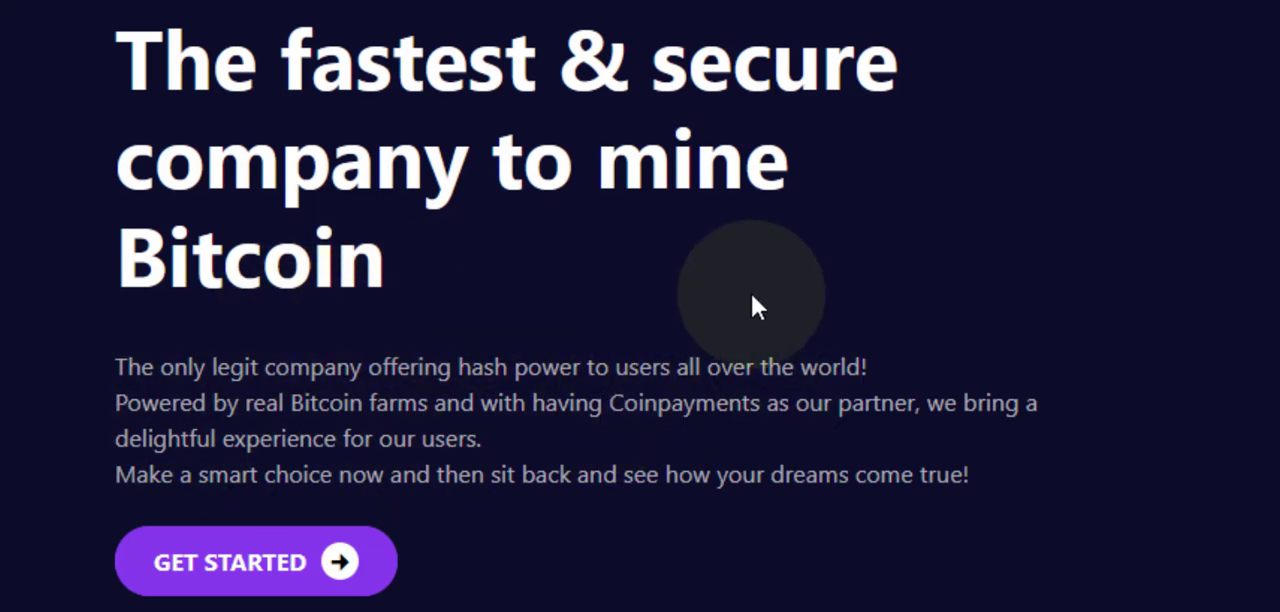
mouse_move(500, 284)
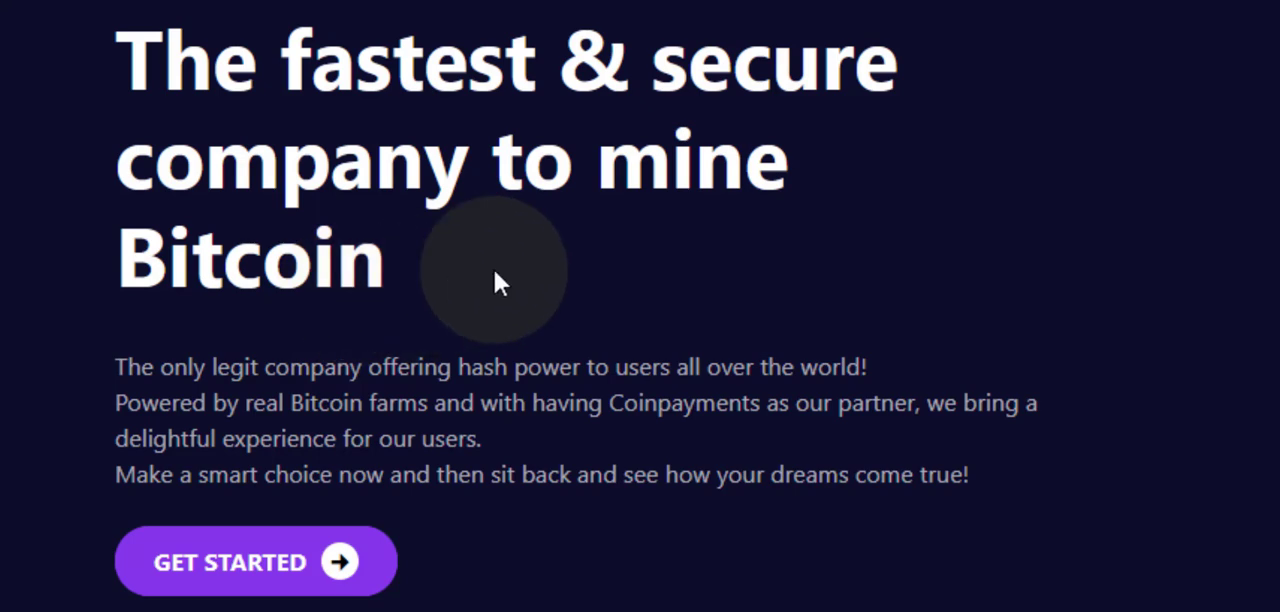
mouse_move(630, 314)
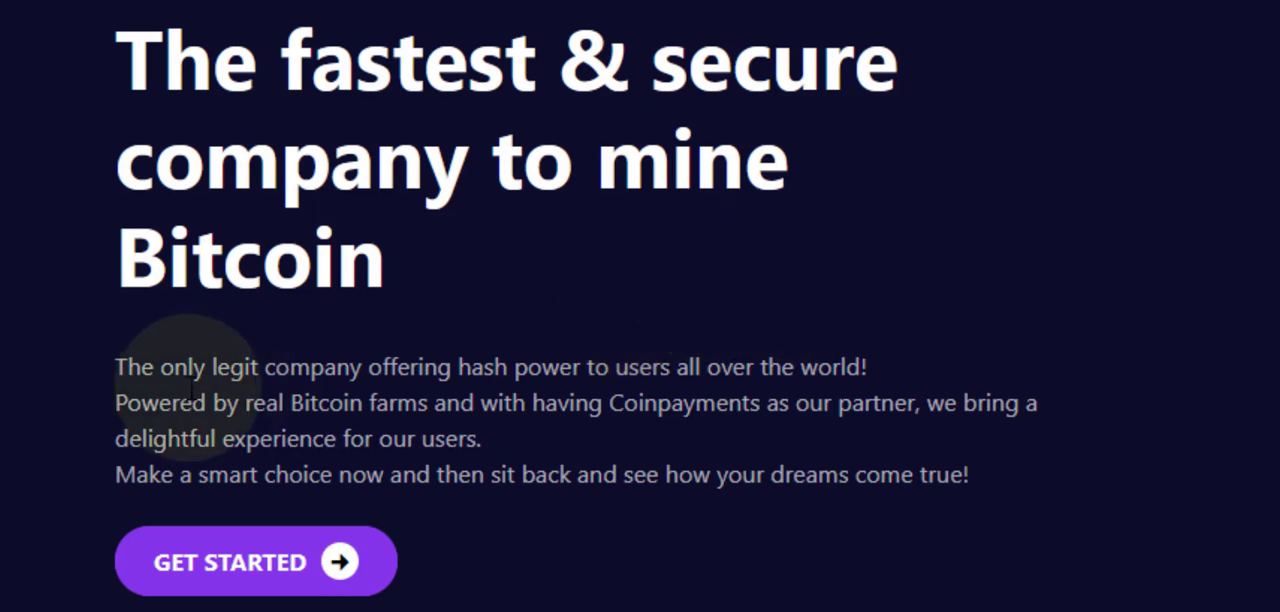
mouse_move(388, 390)
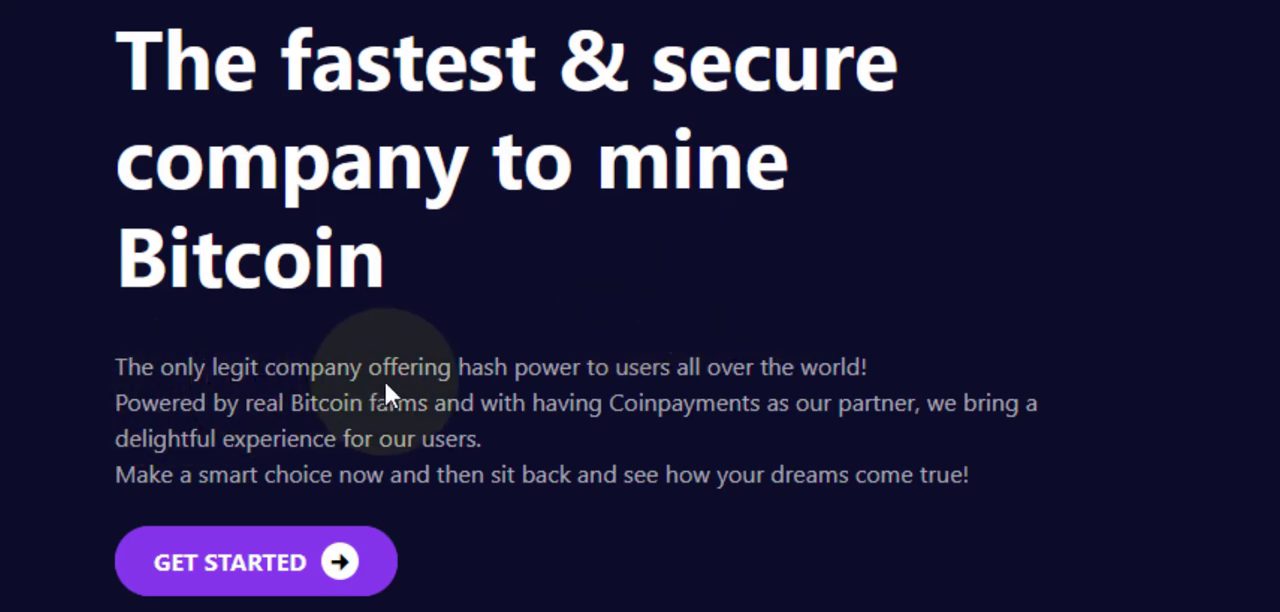
mouse_move(596, 384)
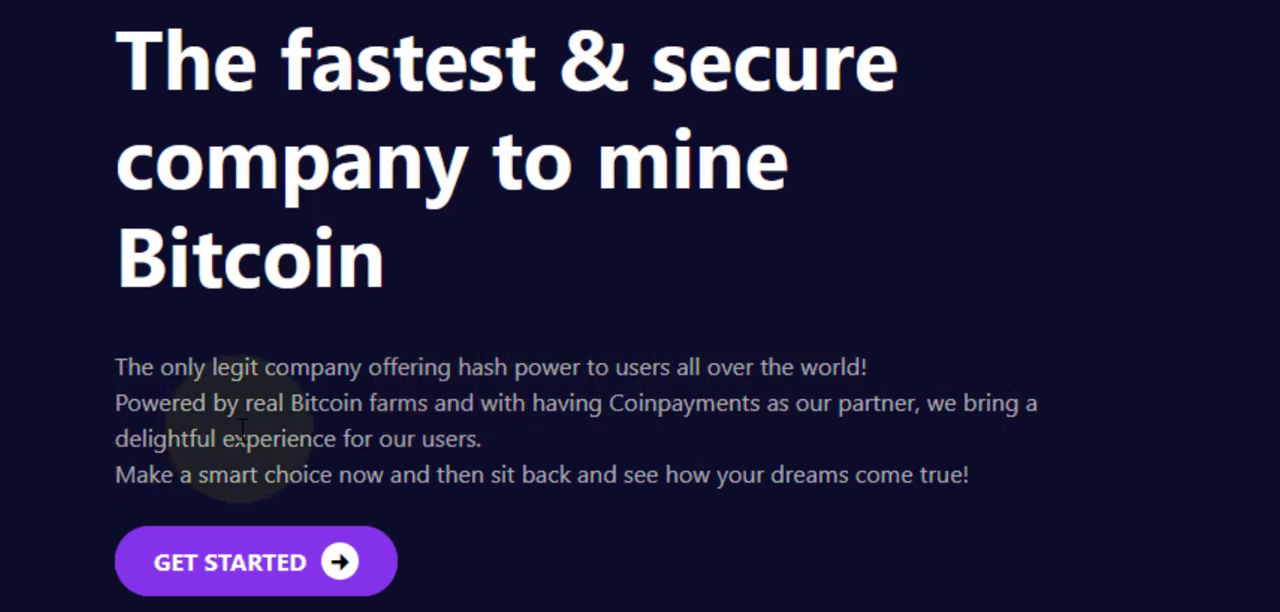
mouse_move(456, 430)
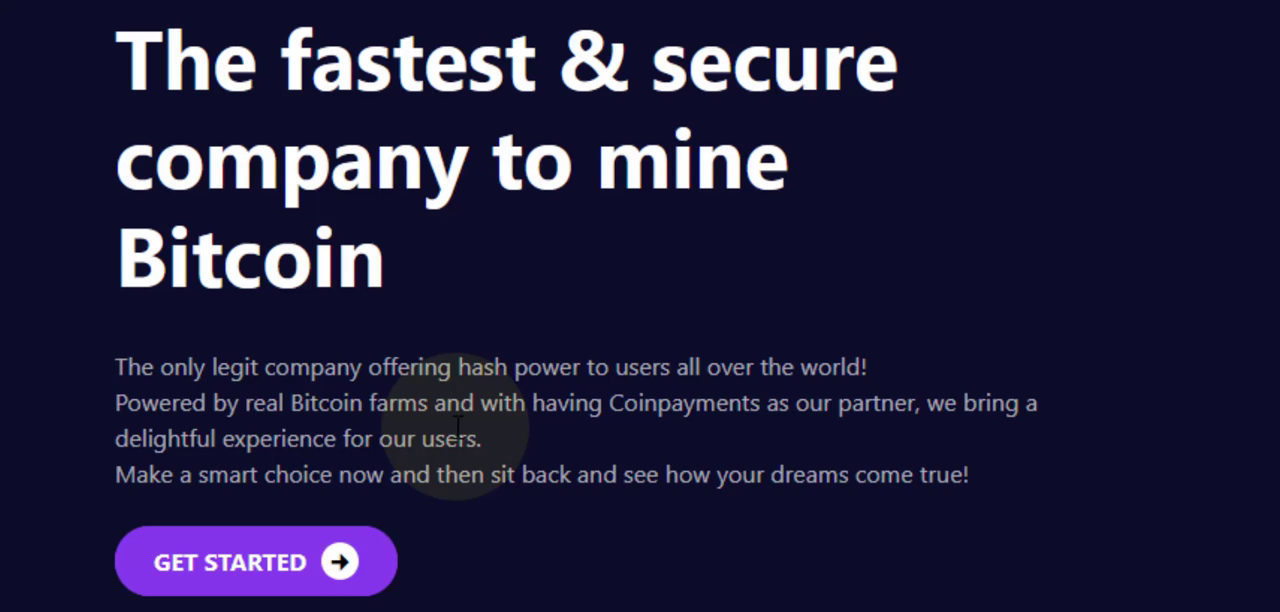
mouse_move(600, 436)
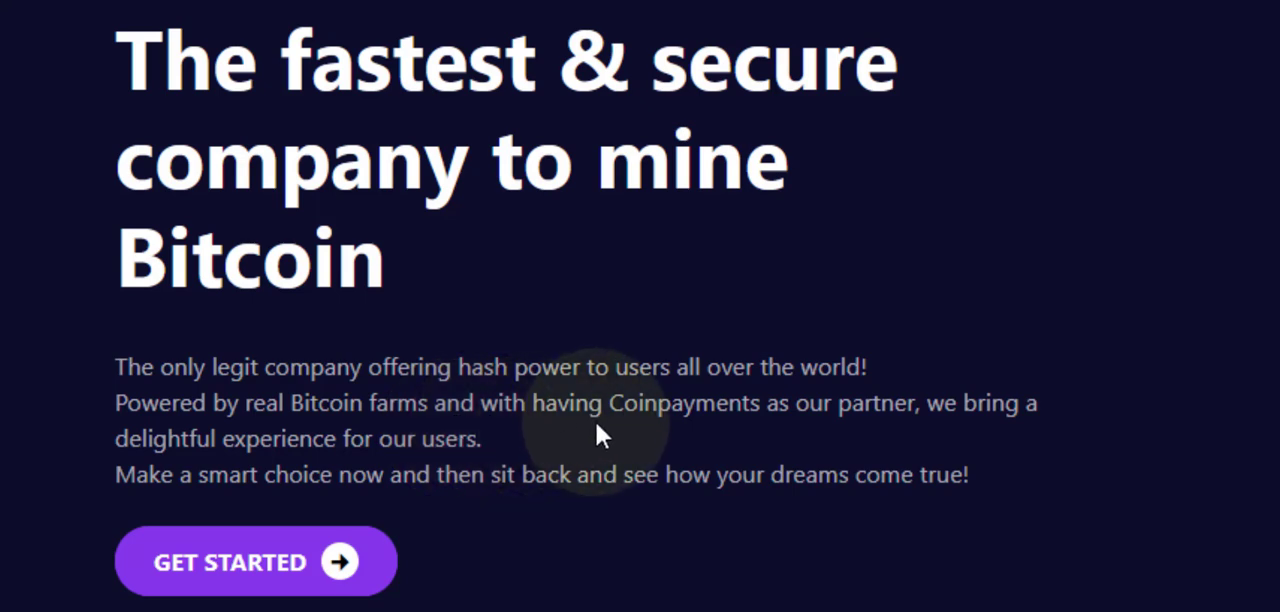
mouse_move(860, 432)
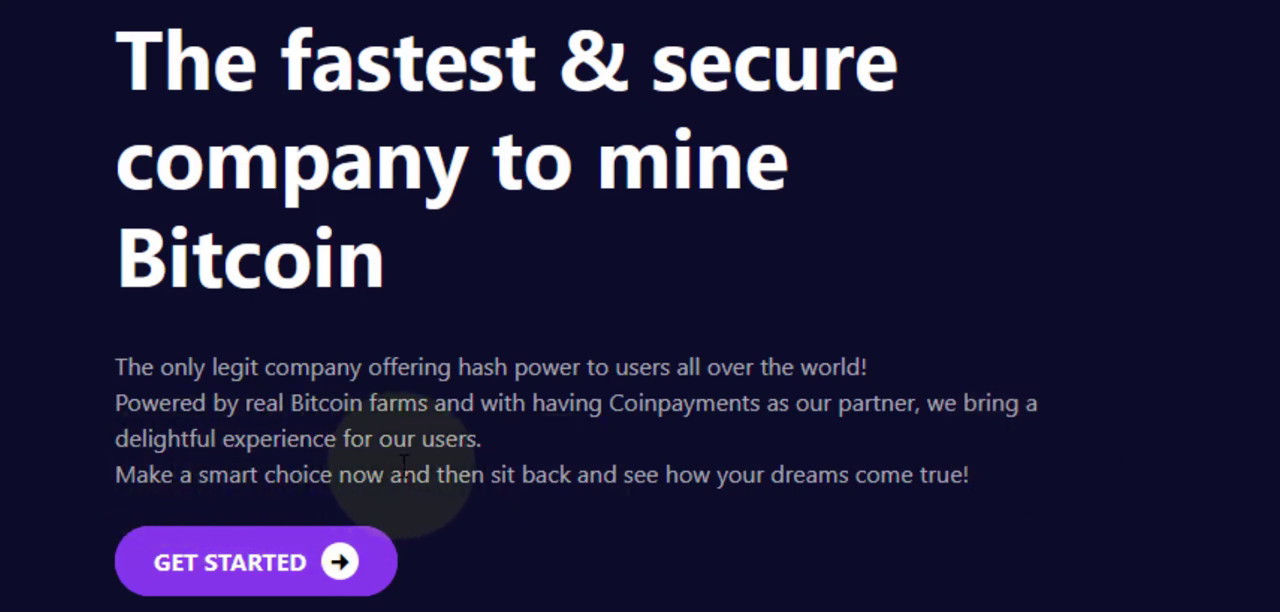
mouse_move(362, 508)
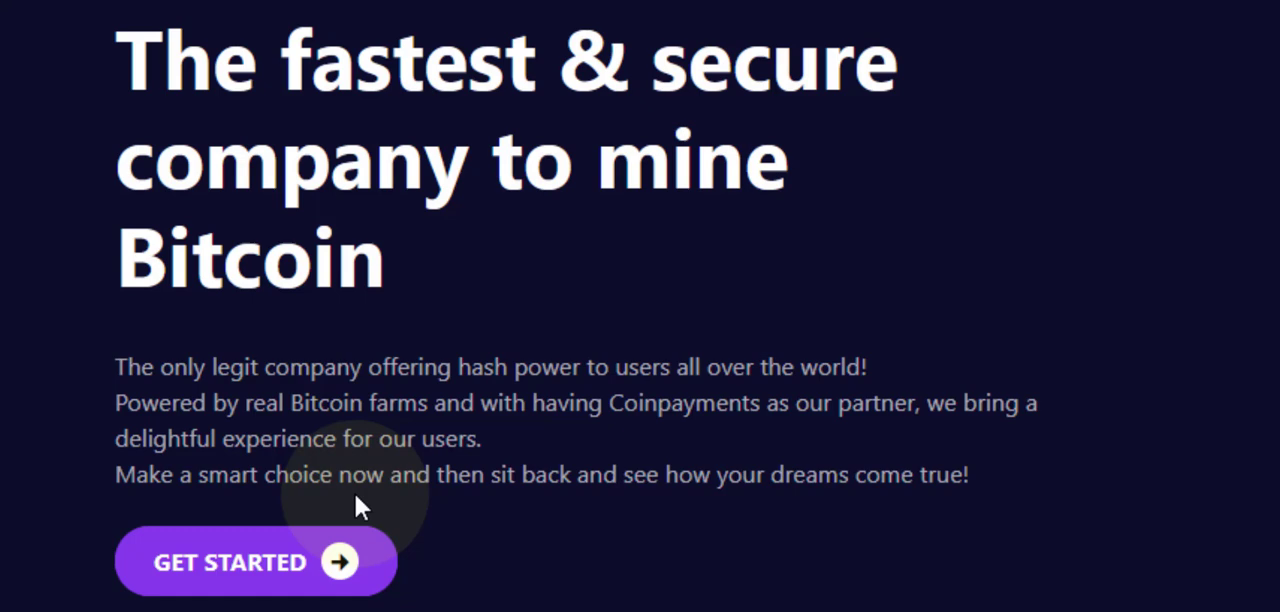
mouse_move(628, 510)
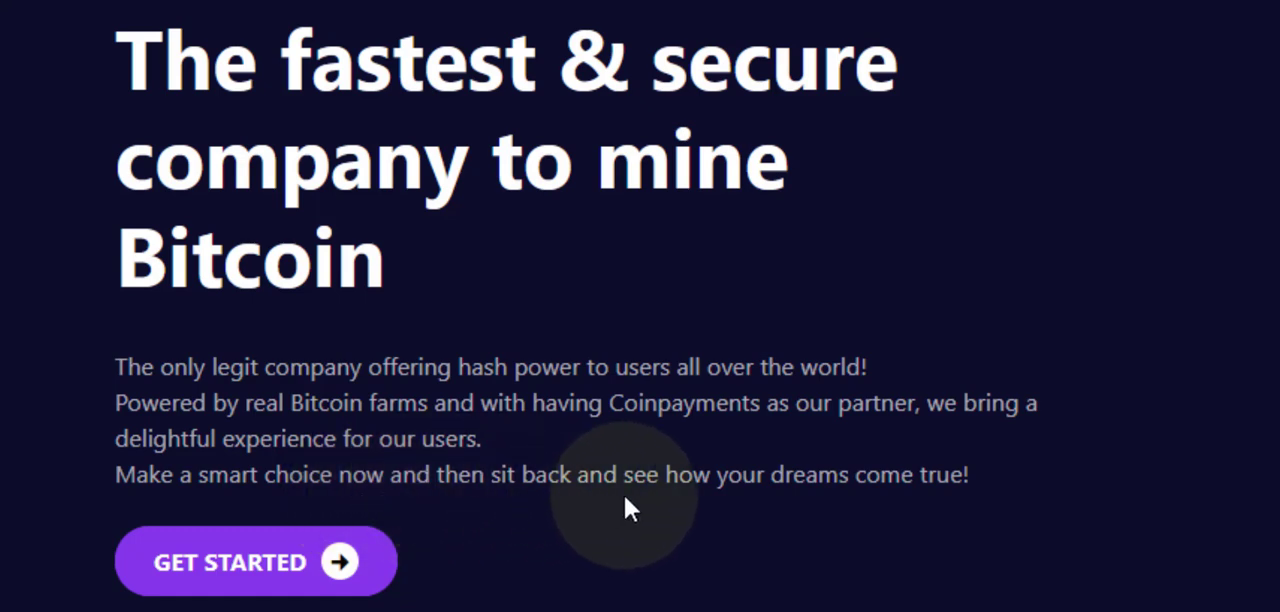
mouse_move(1132, 480)
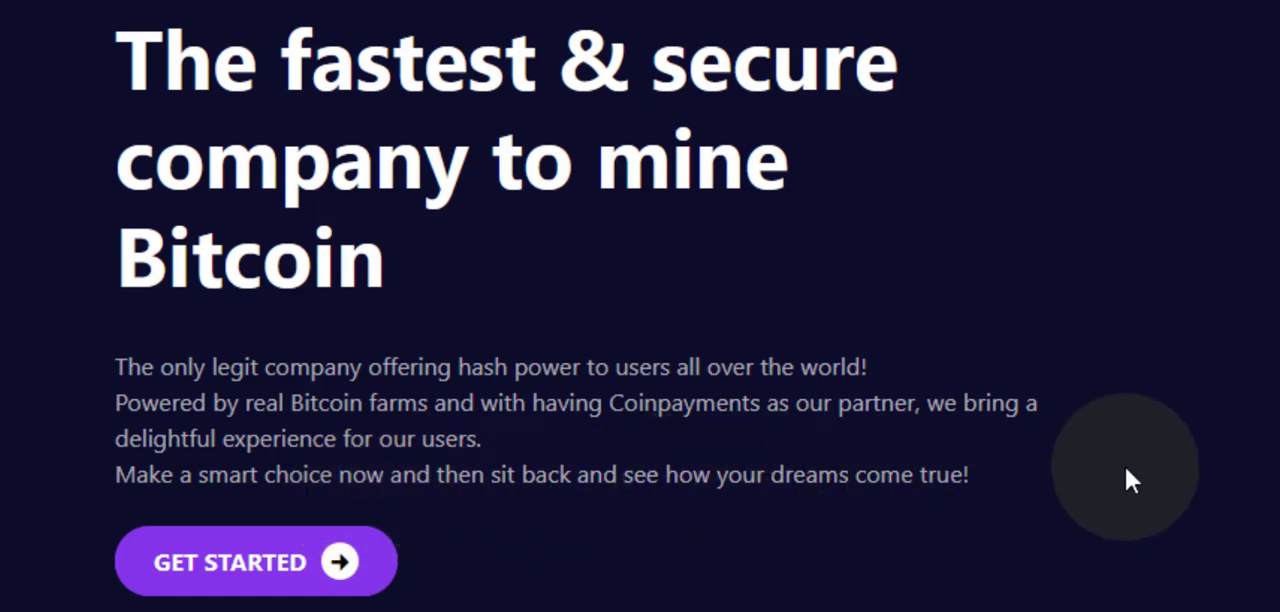
scroll("down", 3)
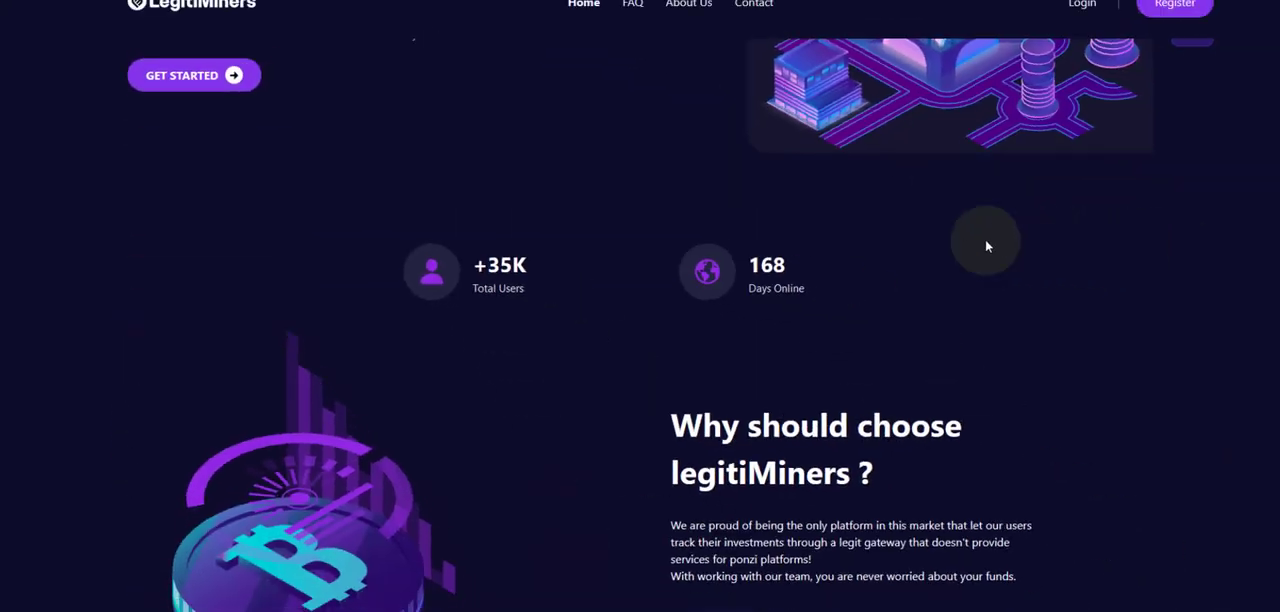
scroll("down", 3)
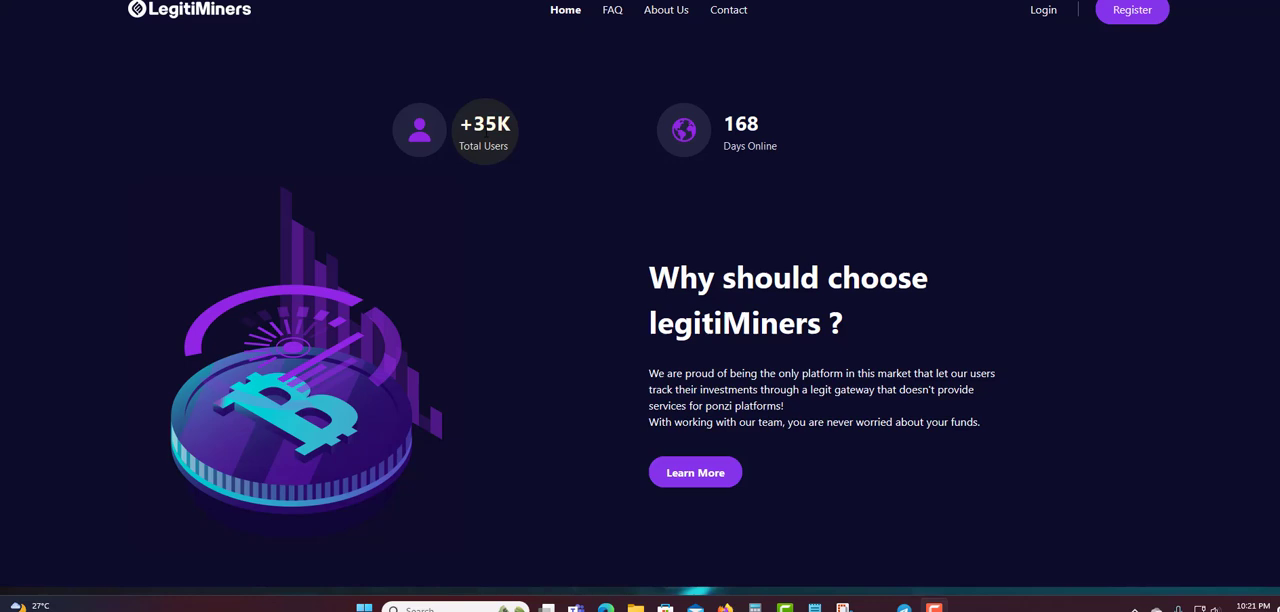
mouse_move(536, 168)
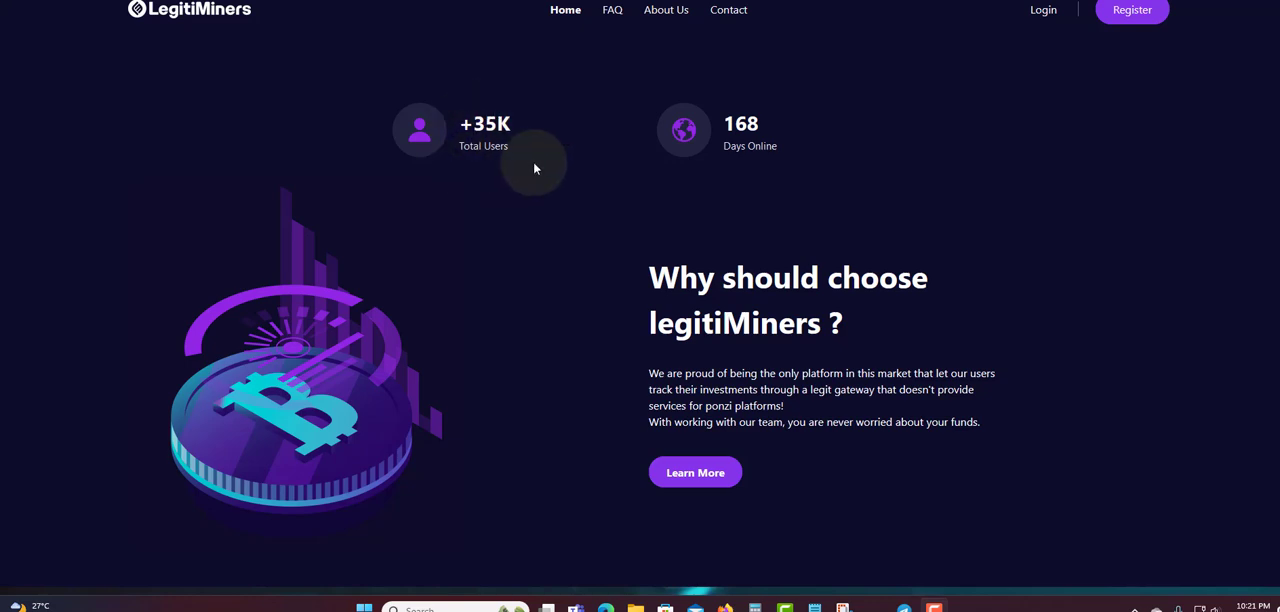
mouse_move(740, 144)
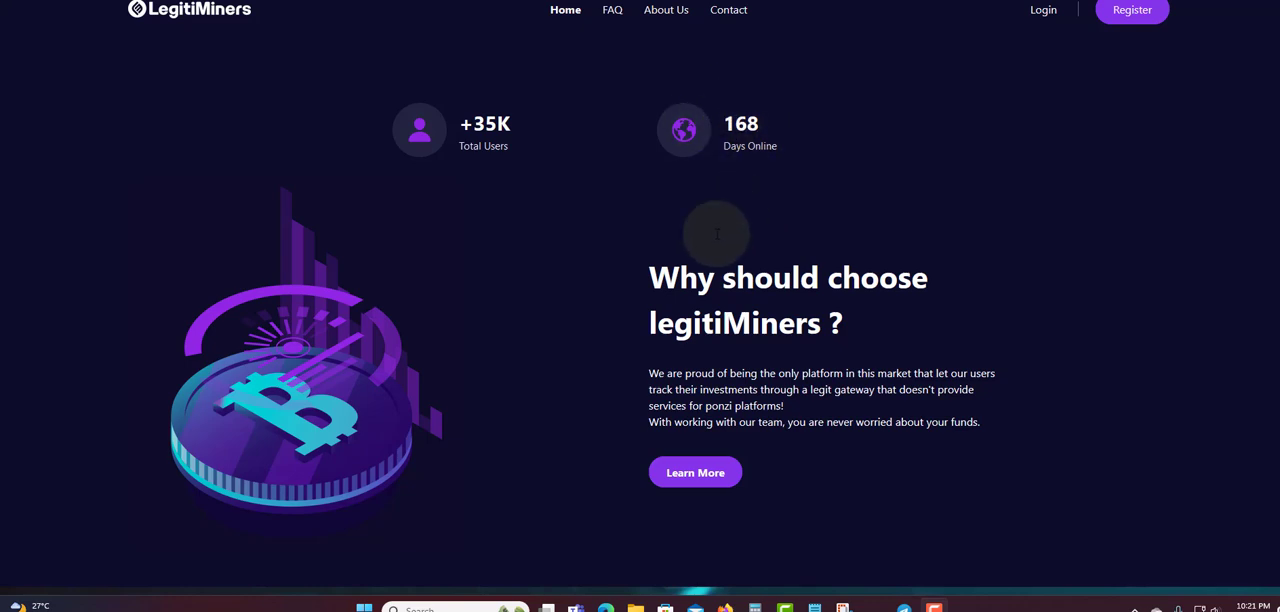
mouse_move(800, 336)
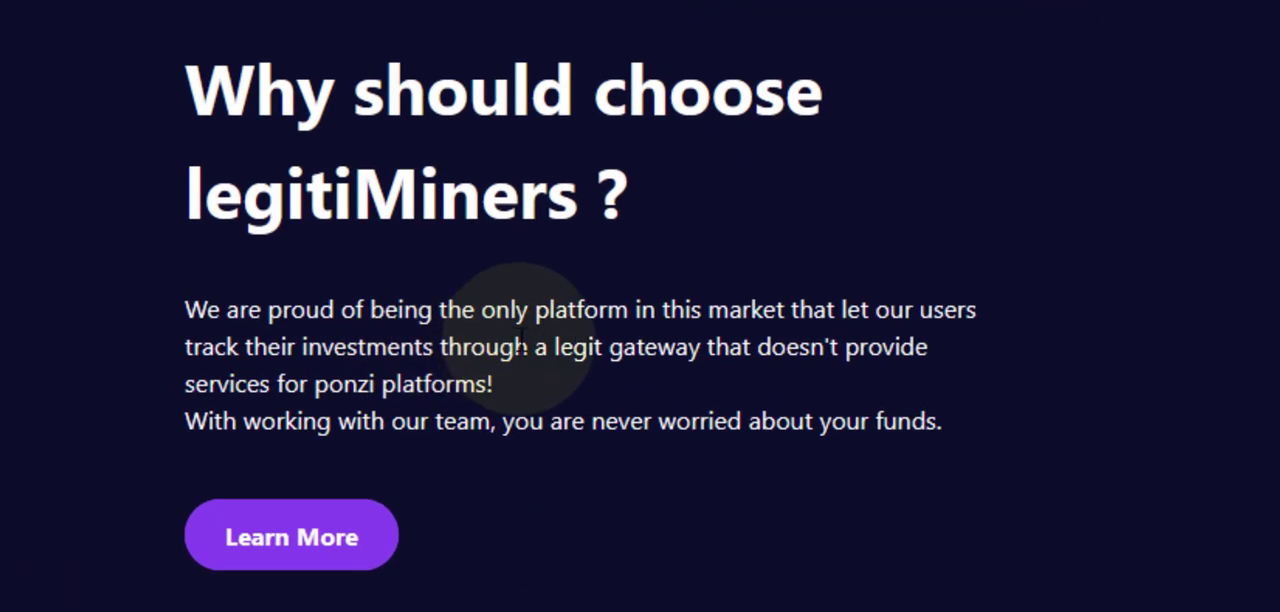
mouse_move(844, 324)
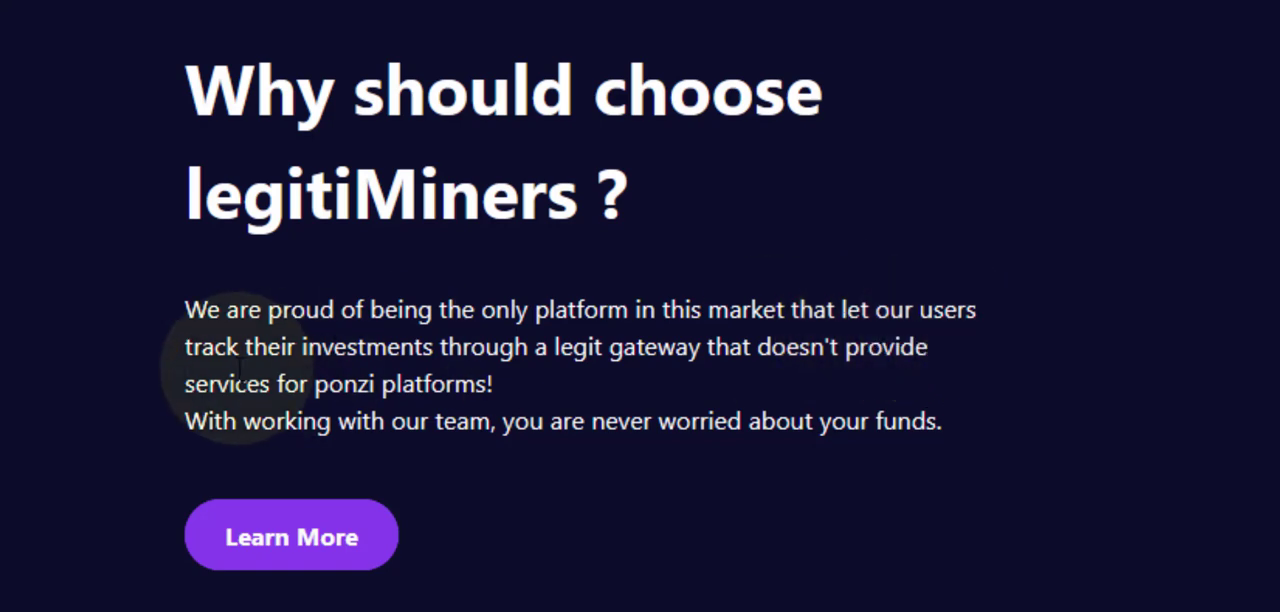
mouse_move(580, 384)
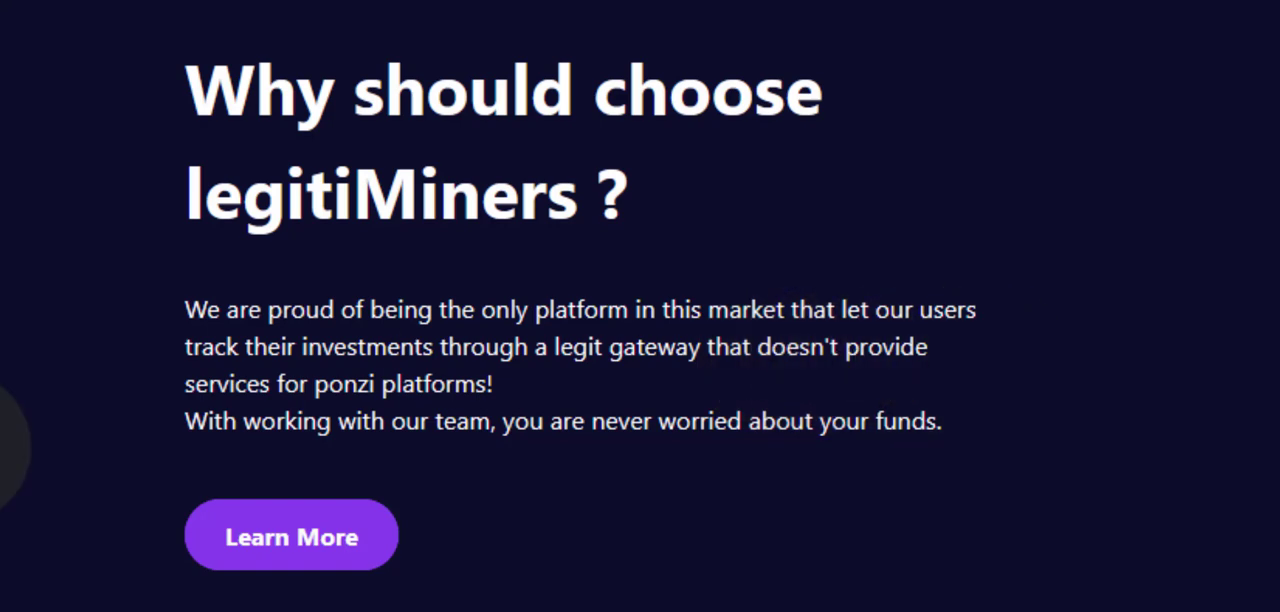
mouse_move(472, 394)
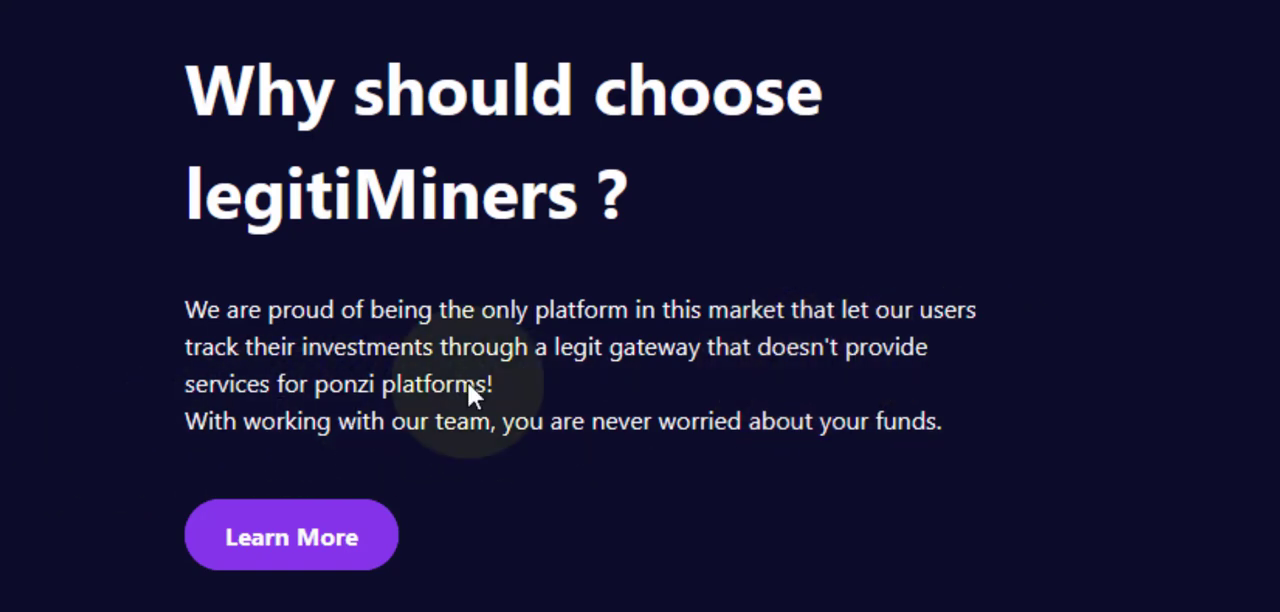
mouse_move(392, 456)
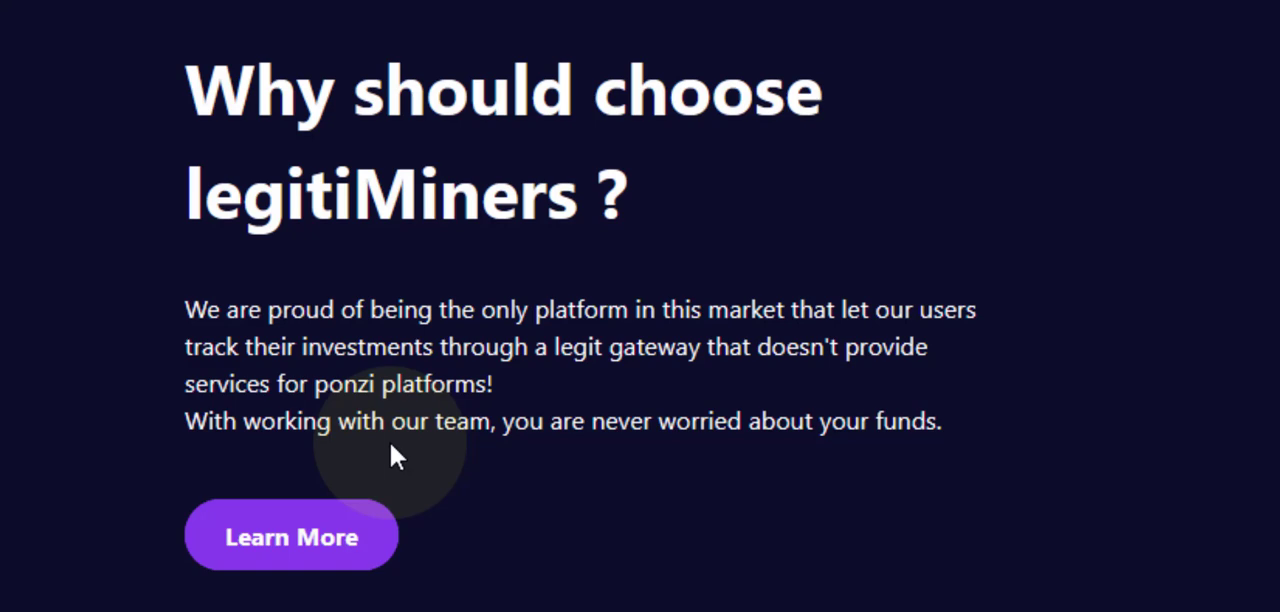
mouse_move(696, 464)
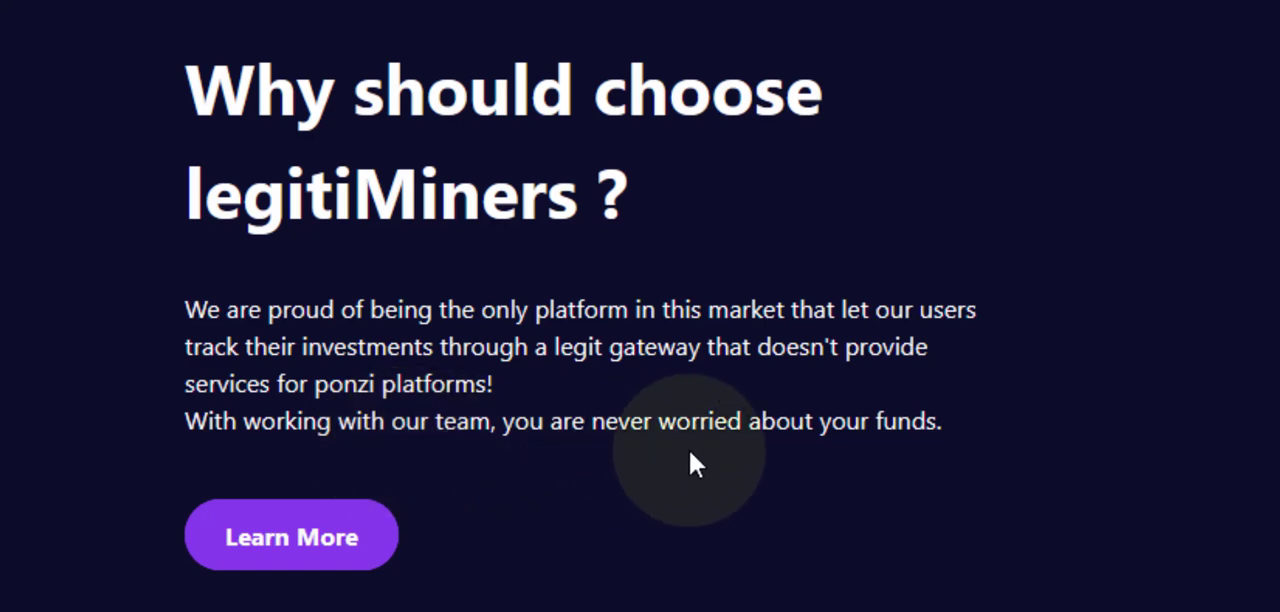
mouse_move(410, 536)
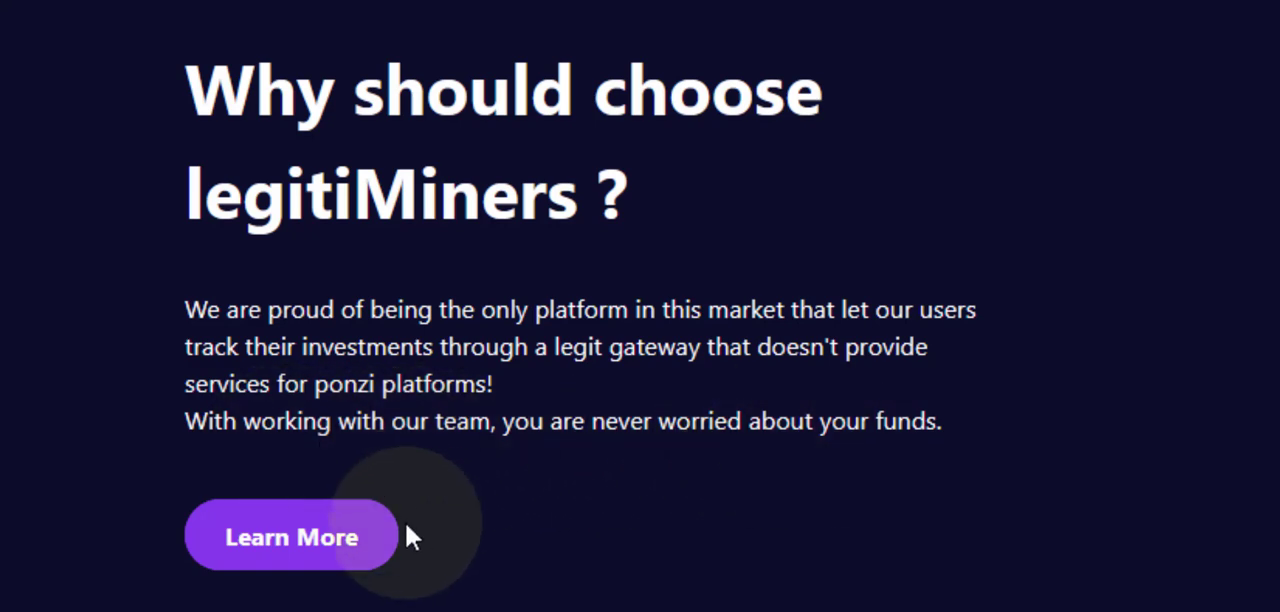
mouse_move(576, 150)
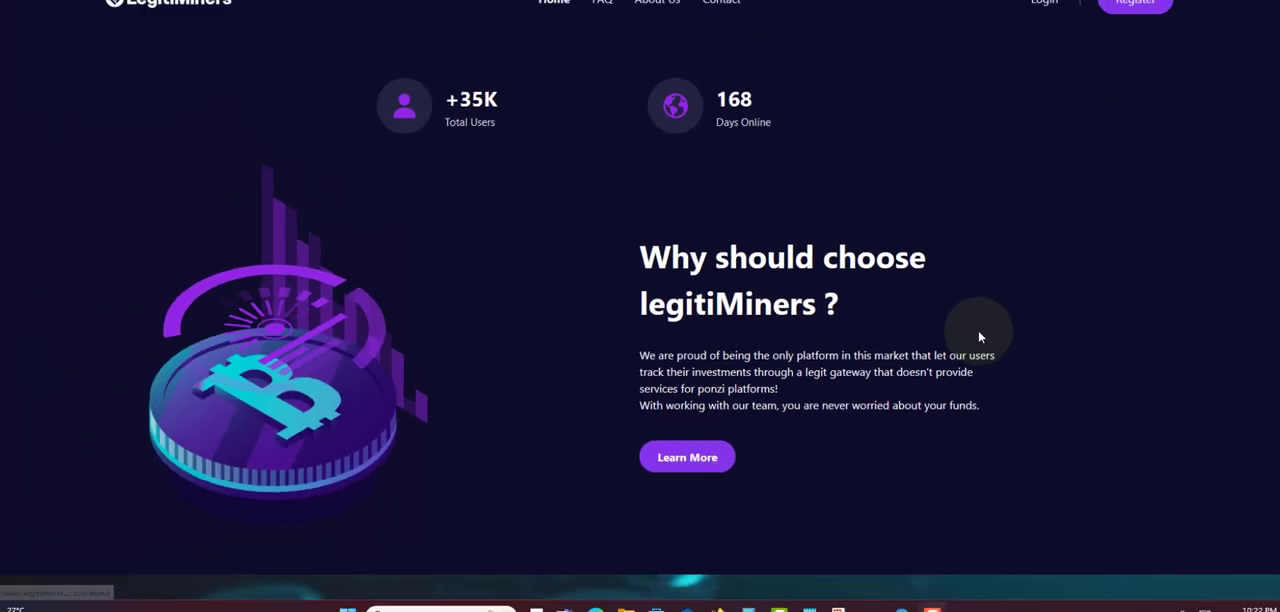
Step: Scroll past the running Timer to the Bitcoin, Tether and Litecoin payment cards and invite banner
scroll("down", 3)
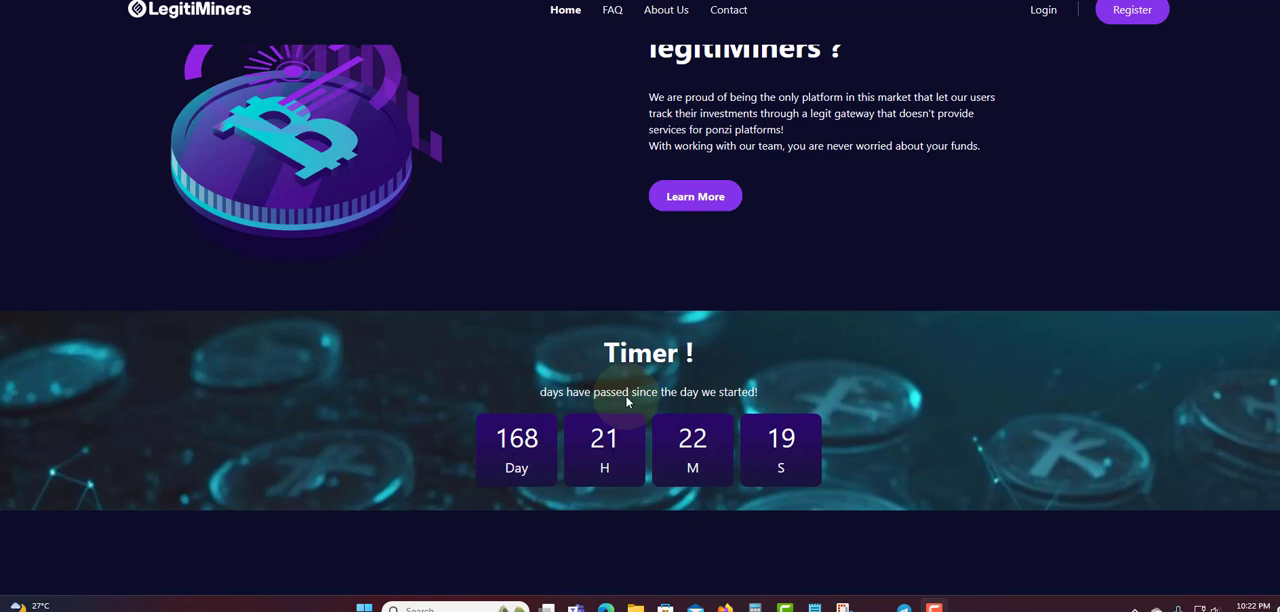
scroll("down", 3)
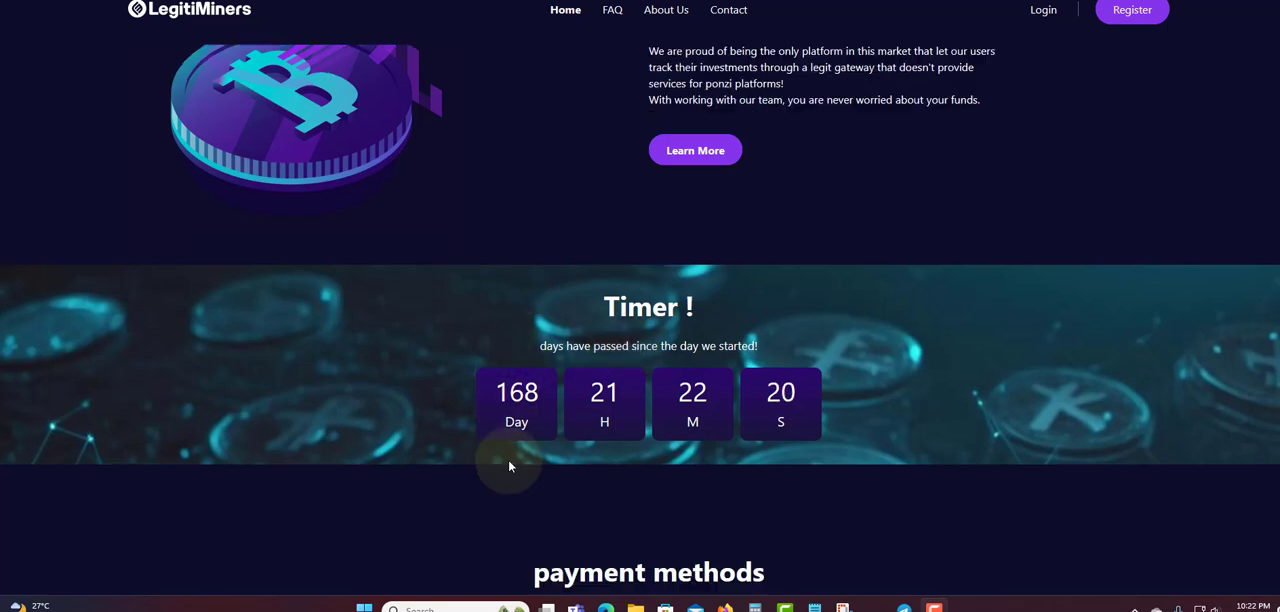
scroll("down", 3)
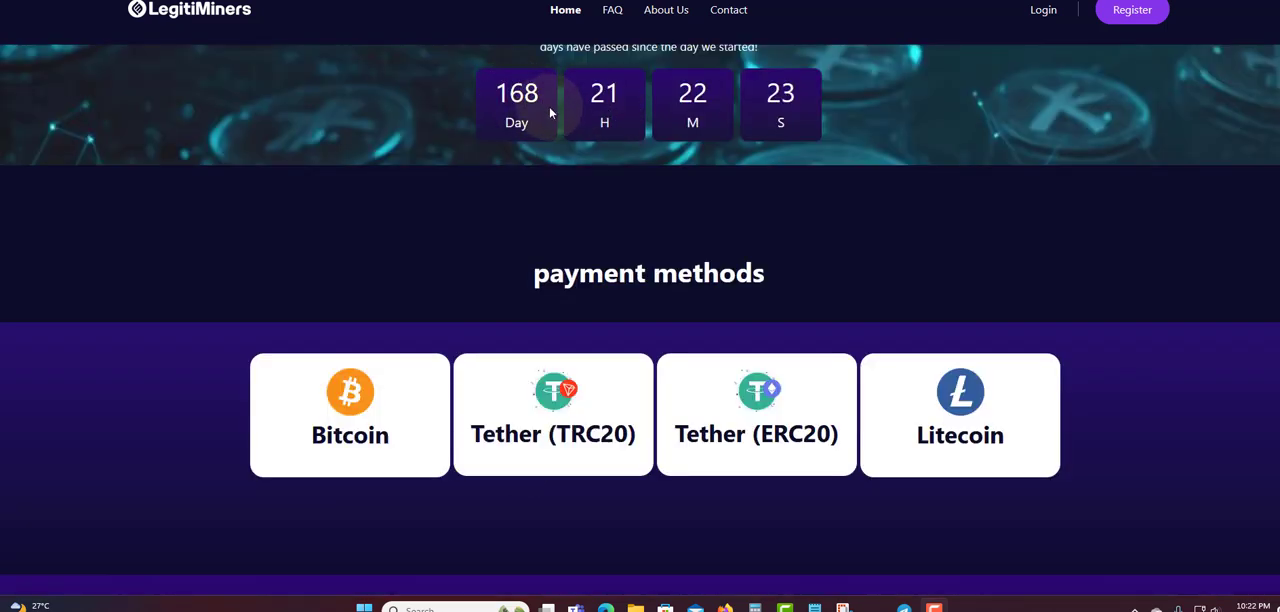
mouse_move(586, 150)
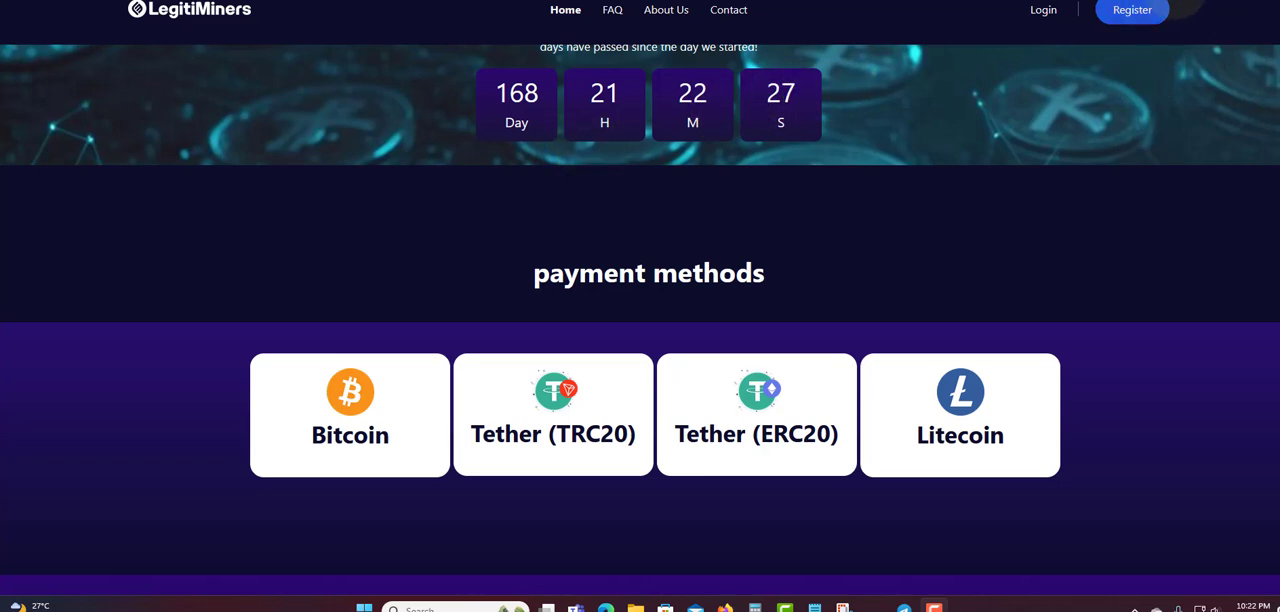
mouse_move(412, 254)
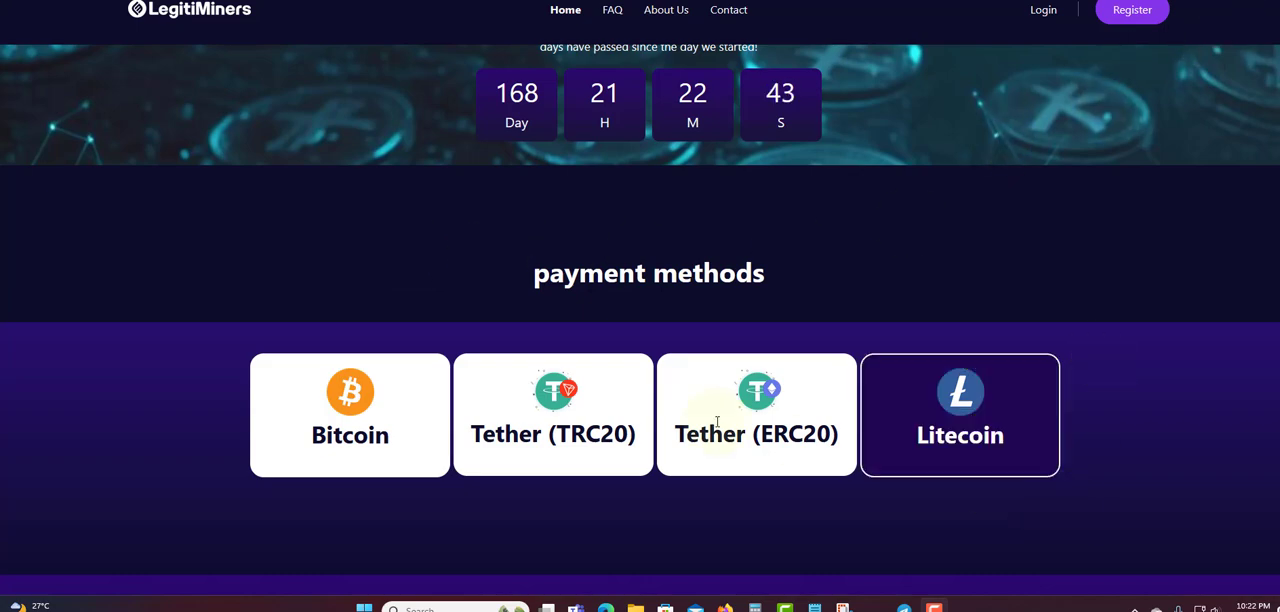
scroll("down", 3)
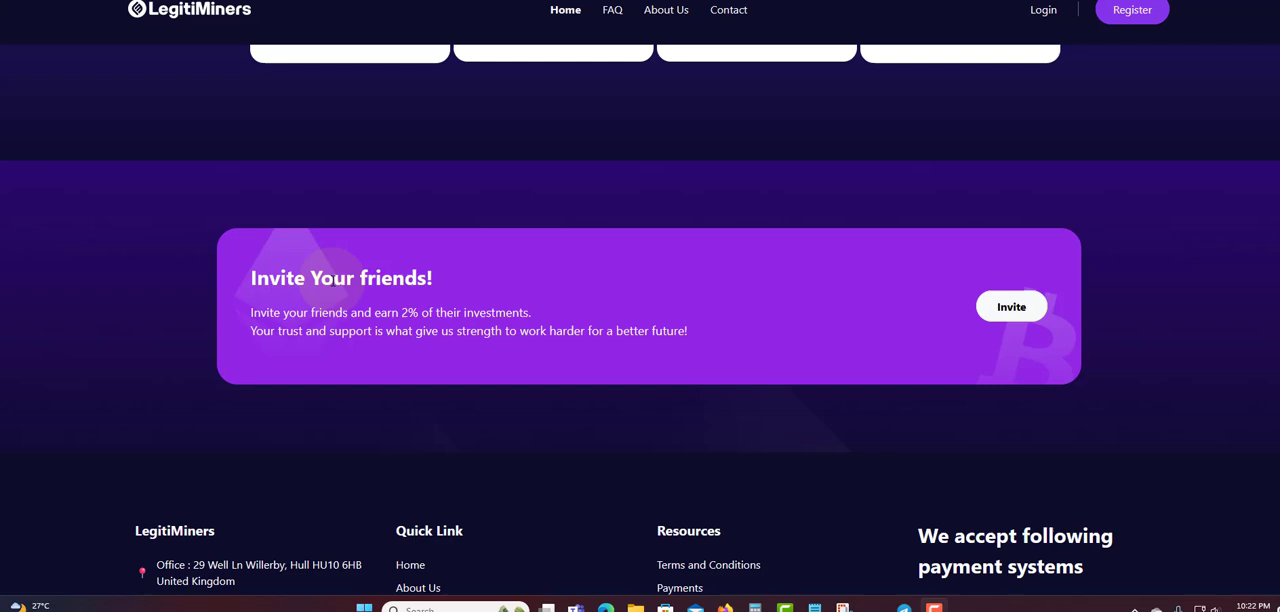
Step: Scroll to the footer with the office address, quick links and accepted payment systems
scroll("down", 3)
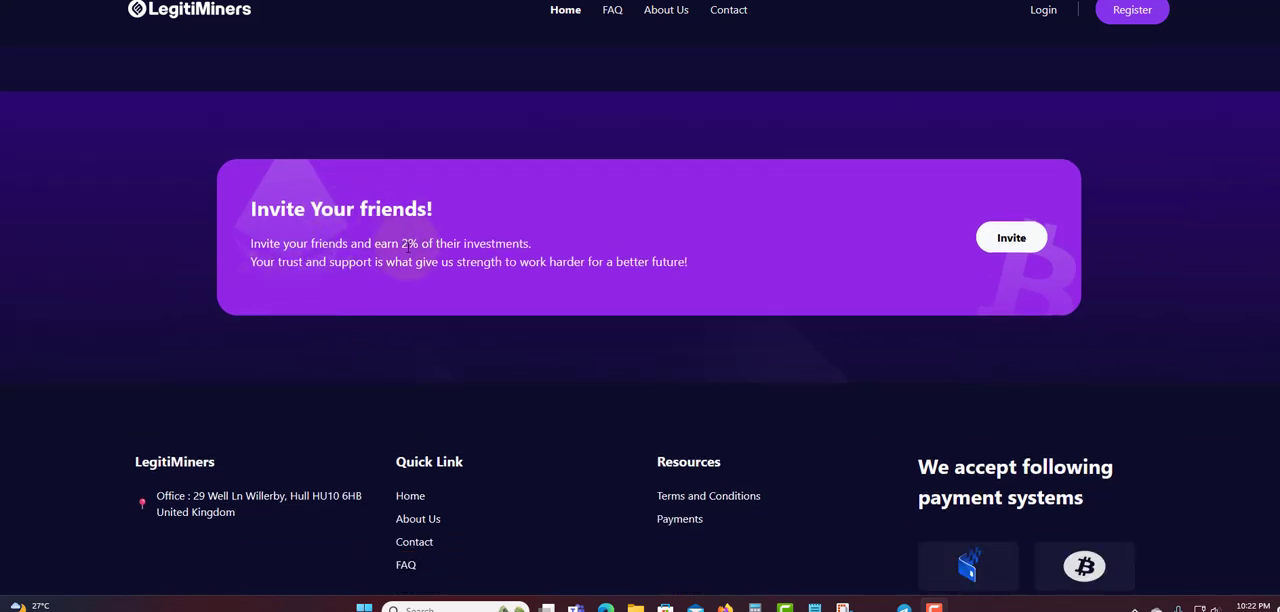
mouse_move(296, 284)
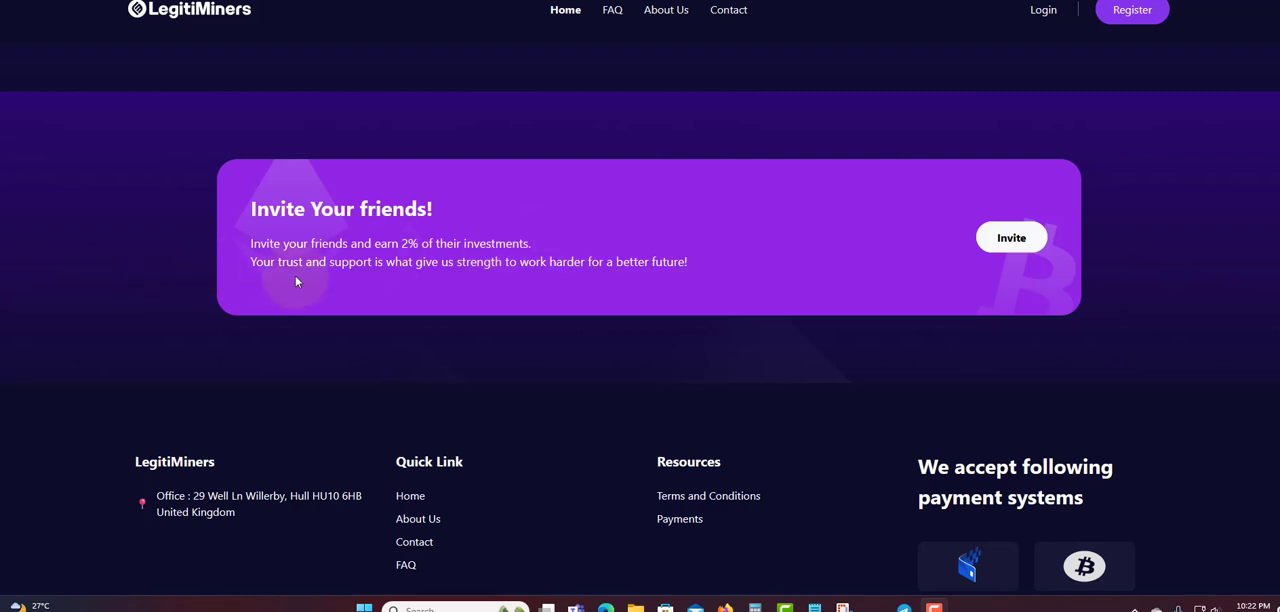
mouse_move(392, 270)
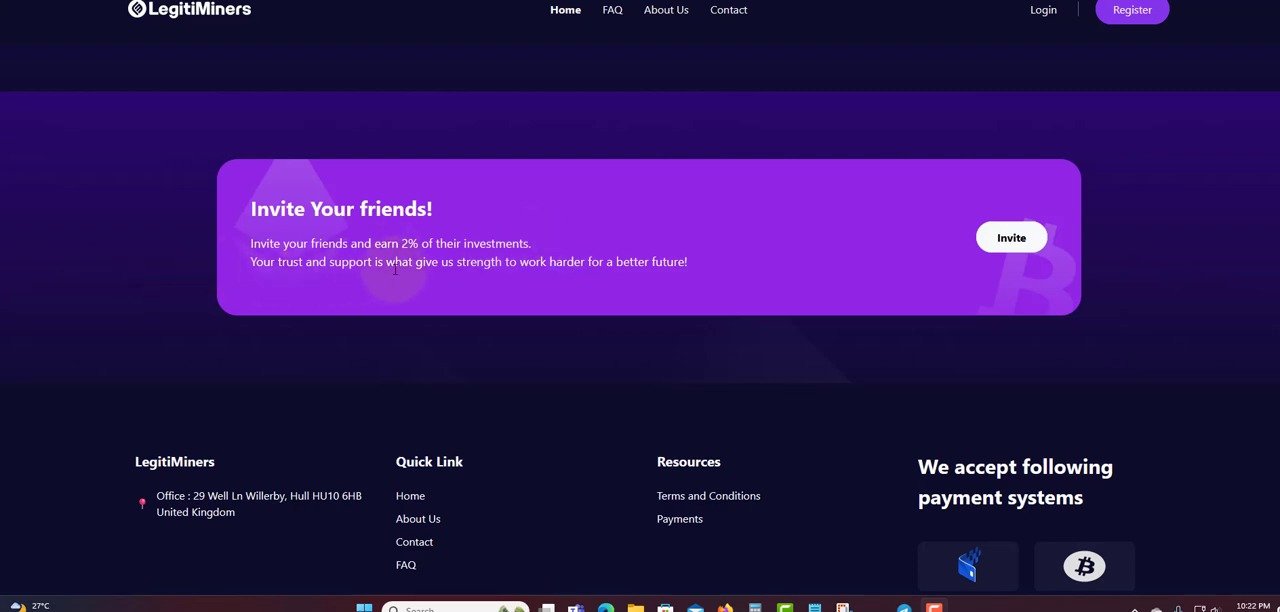
mouse_move(556, 276)
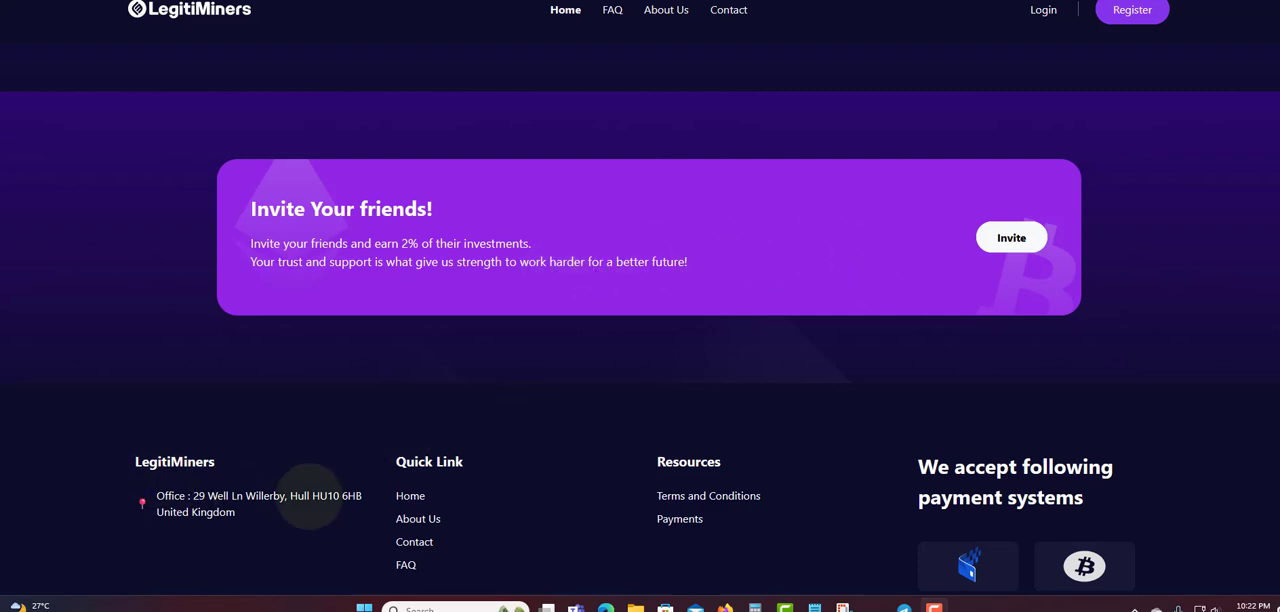
scroll("down", 3)
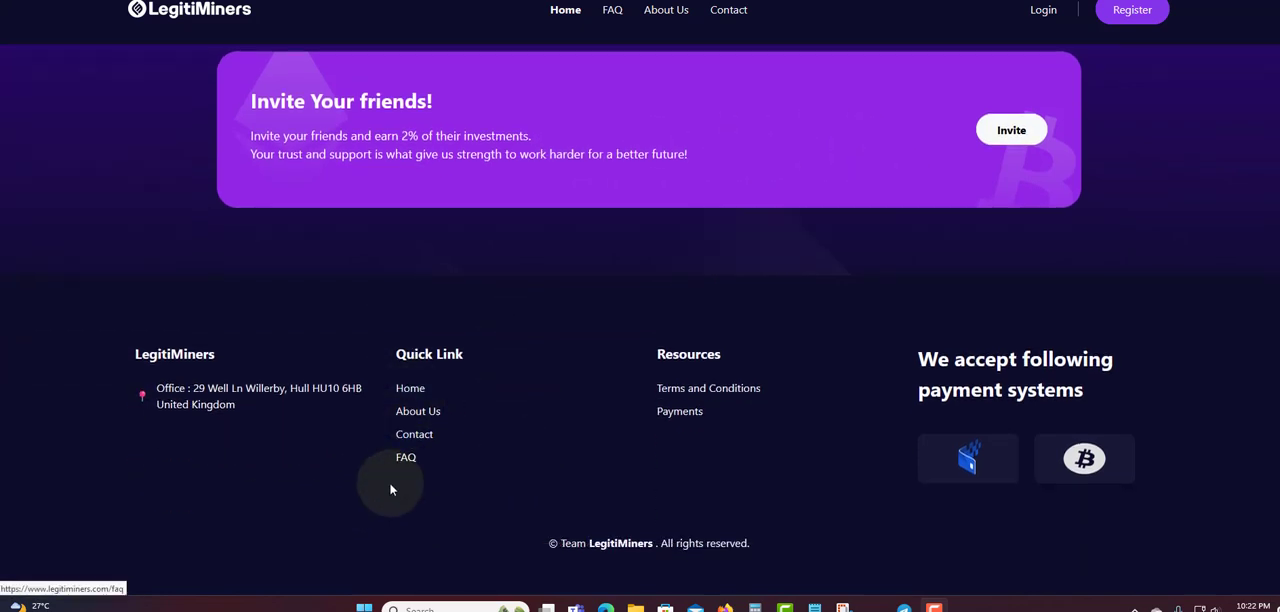
mouse_move(1180, 148)
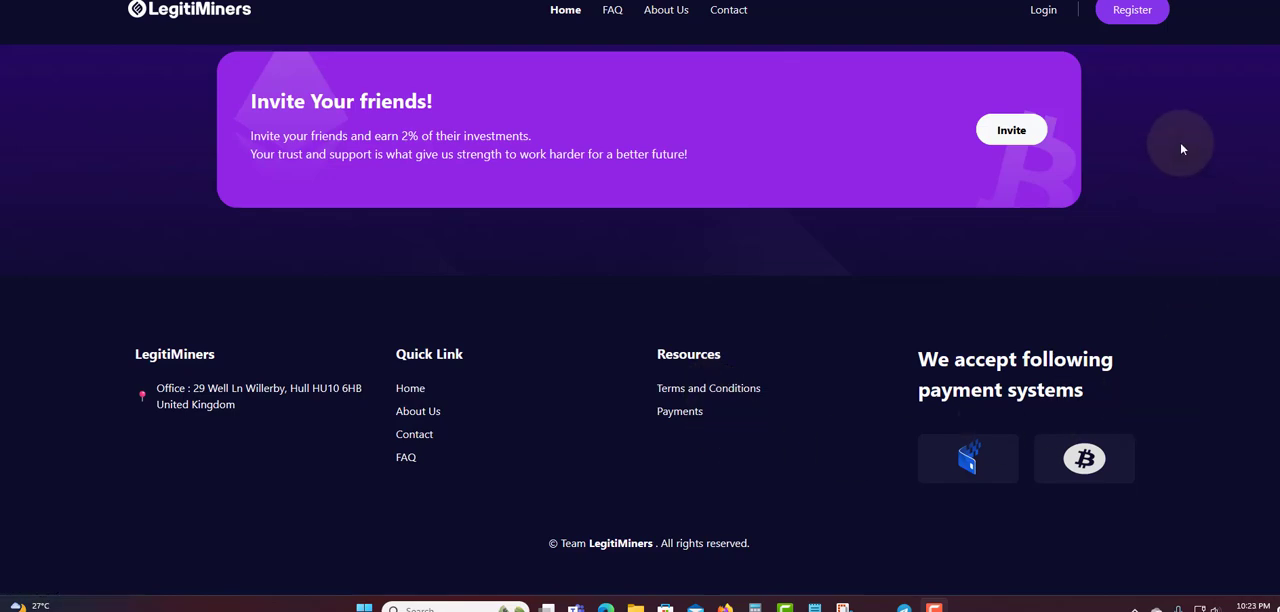
scroll("up", 3)
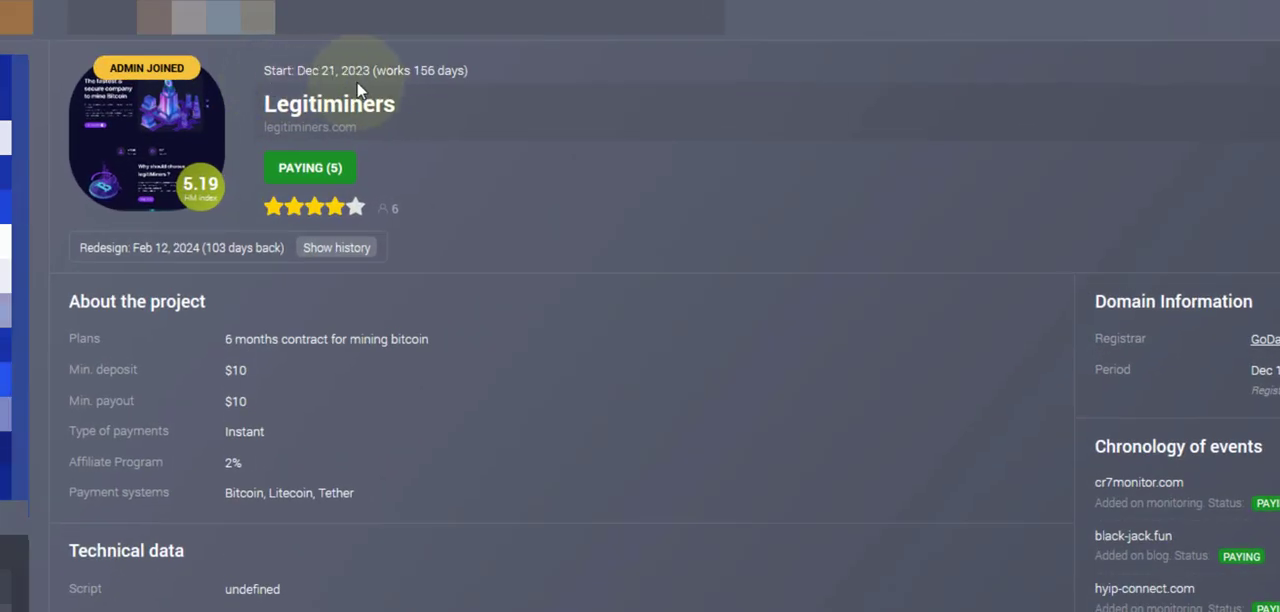
mouse_move(440, 62)
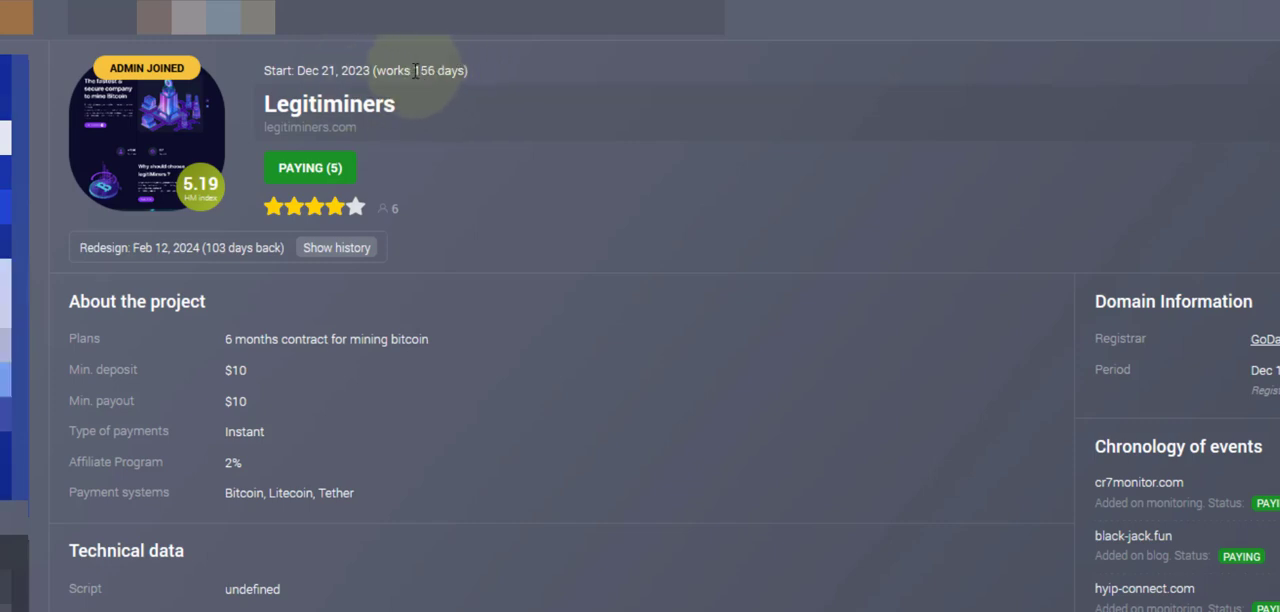
mouse_move(452, 76)
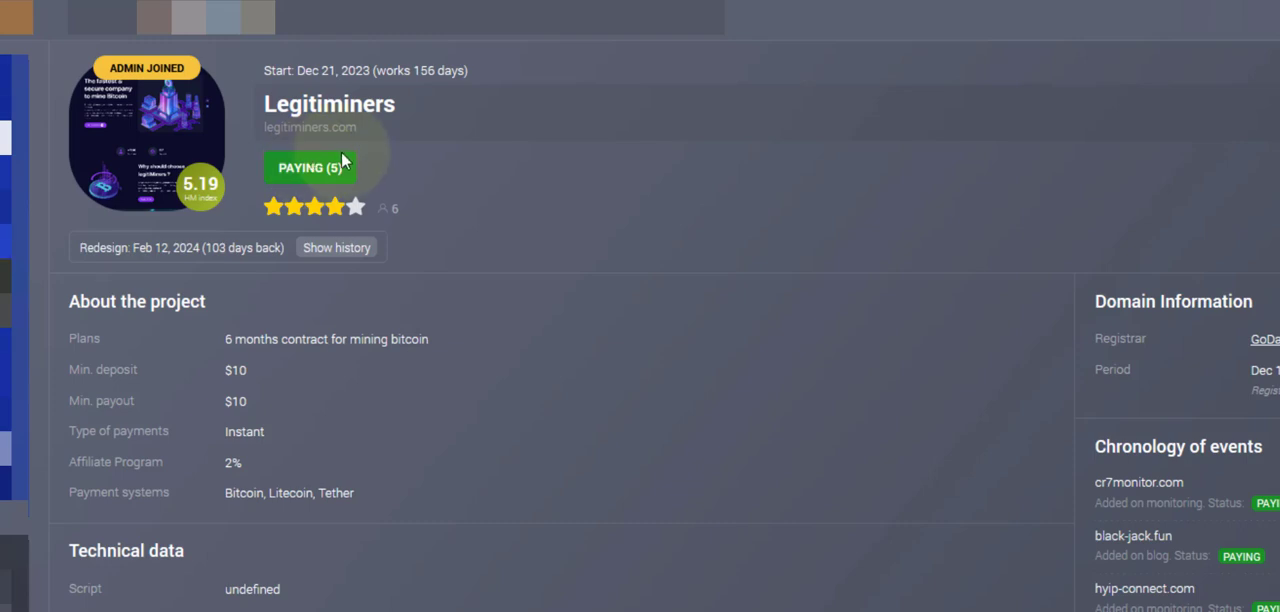
mouse_move(296, 214)
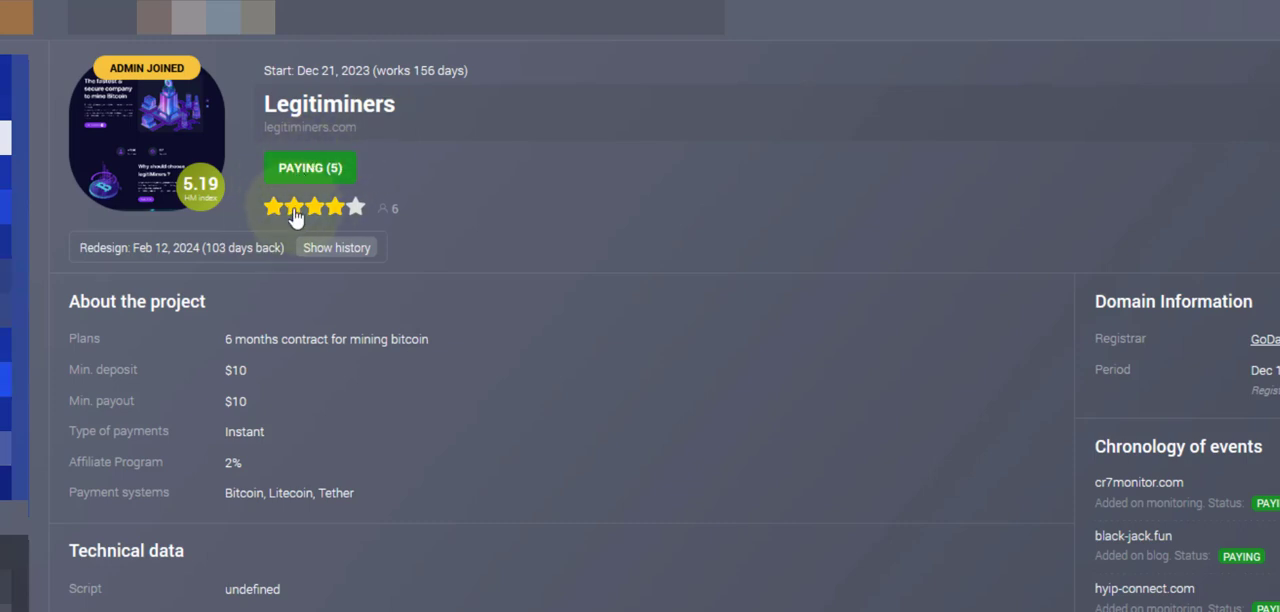
mouse_move(336, 216)
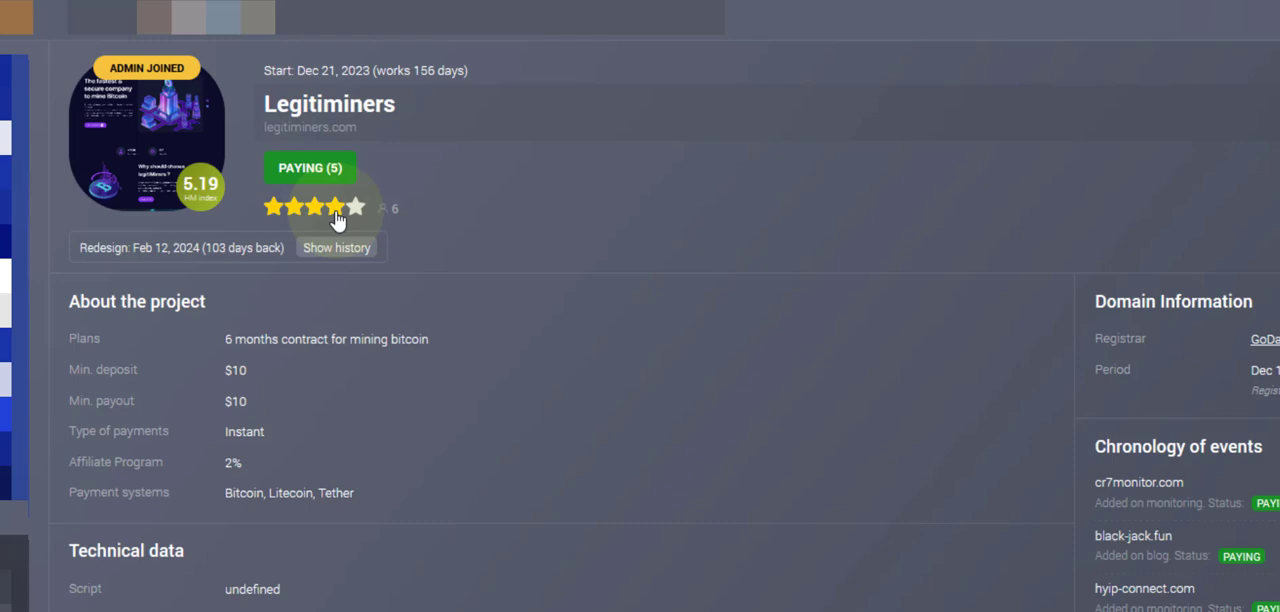
mouse_move(432, 200)
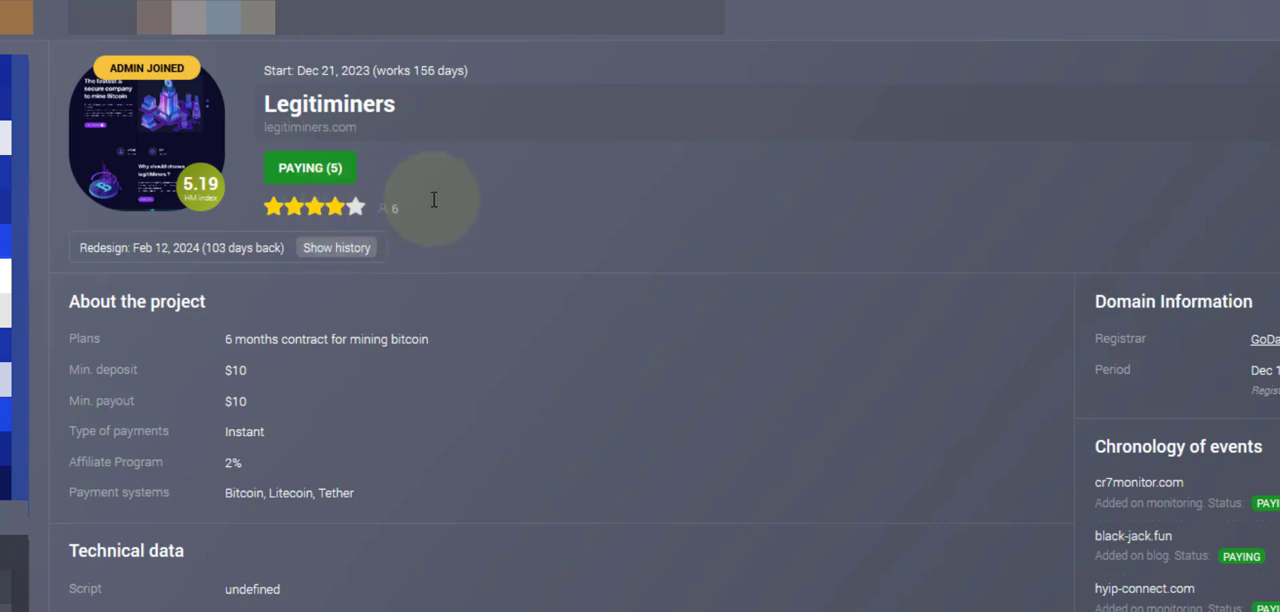
mouse_move(30, 384)
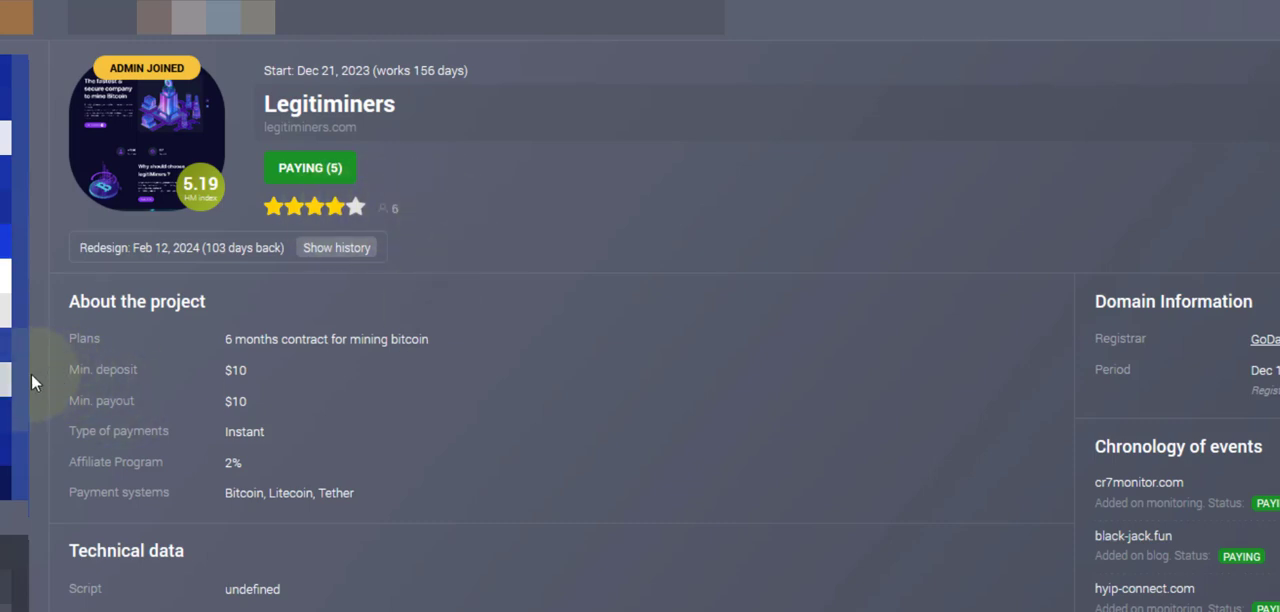
mouse_move(216, 380)
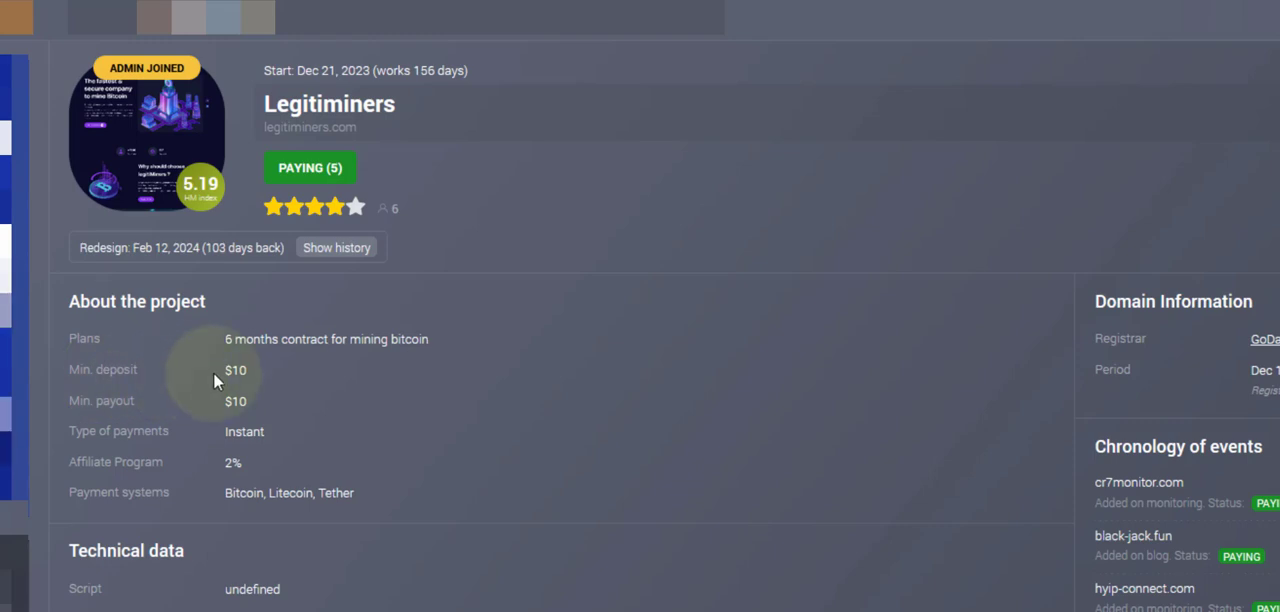
mouse_move(290, 408)
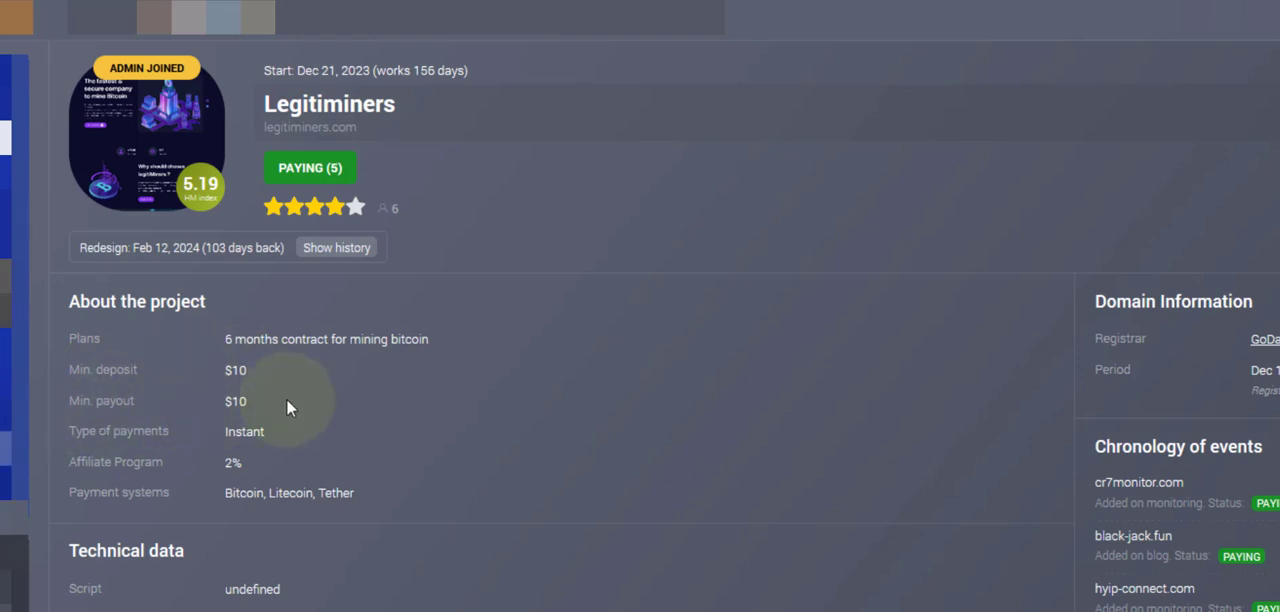
mouse_move(254, 464)
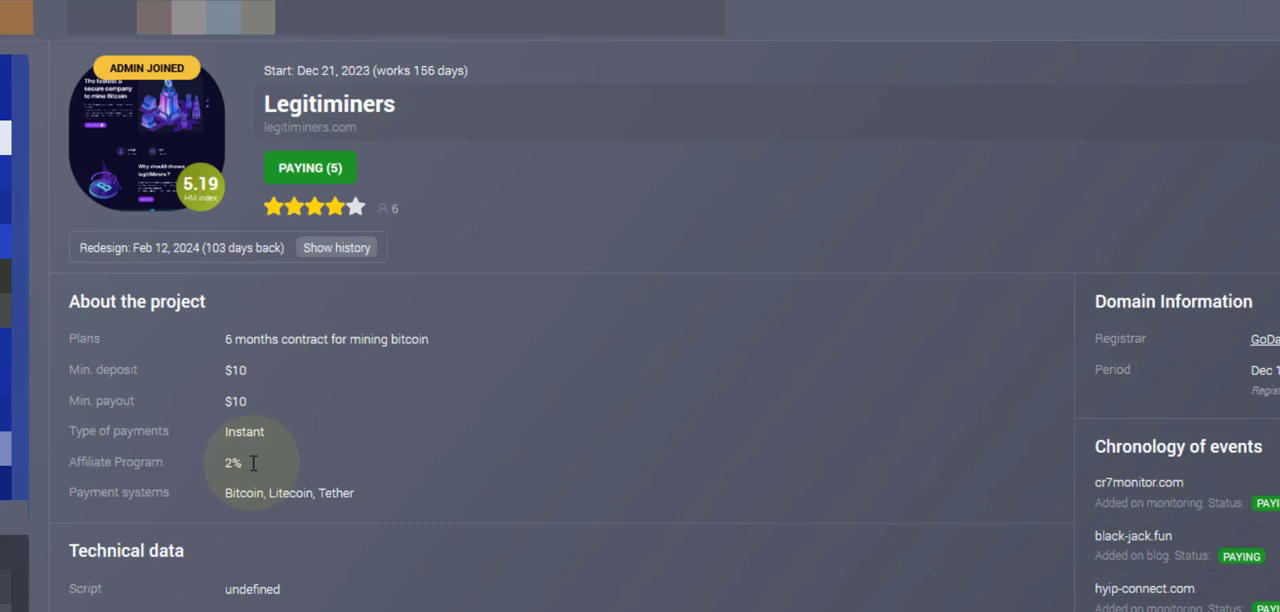
mouse_move(270, 344)
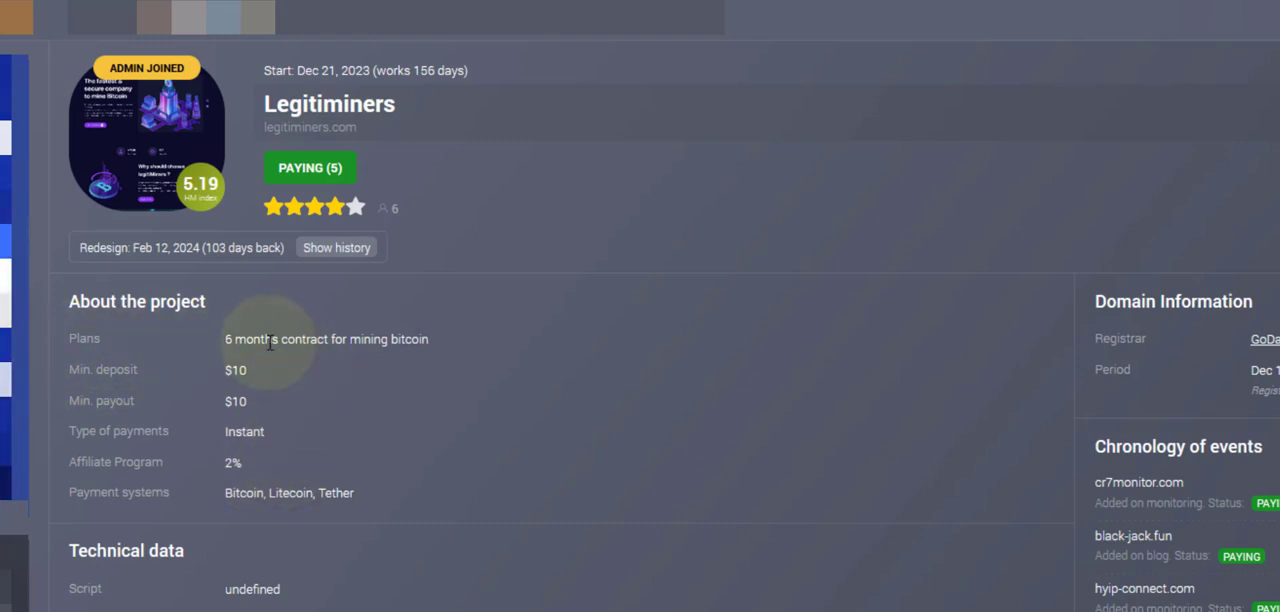
mouse_move(338, 388)
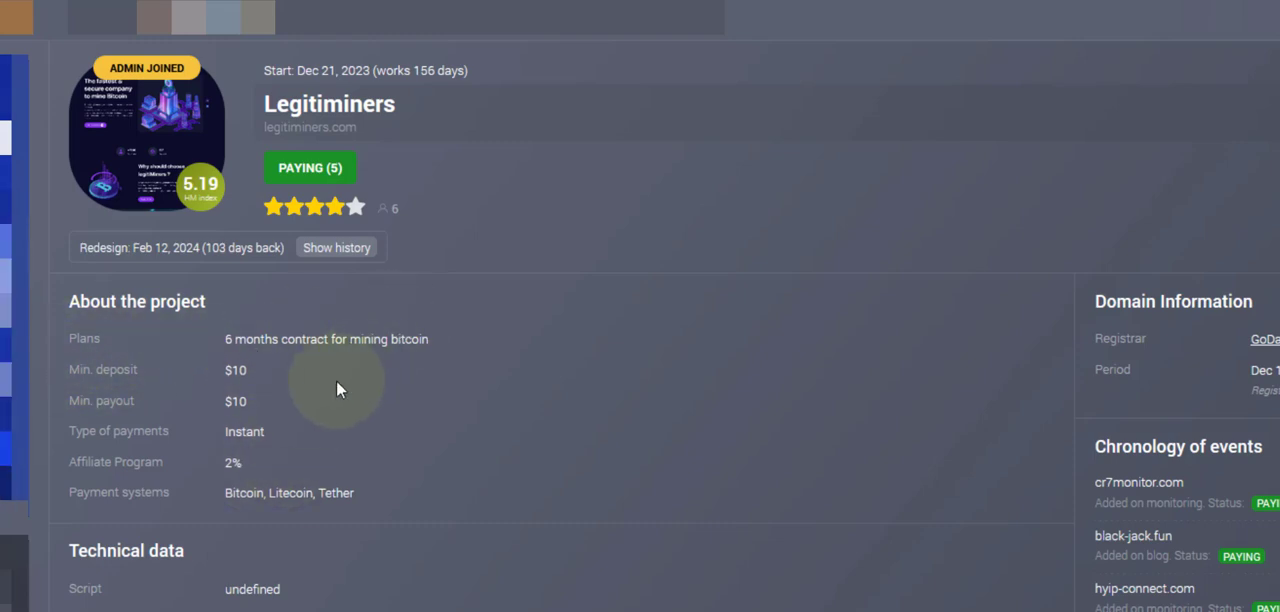
mouse_move(360, 388)
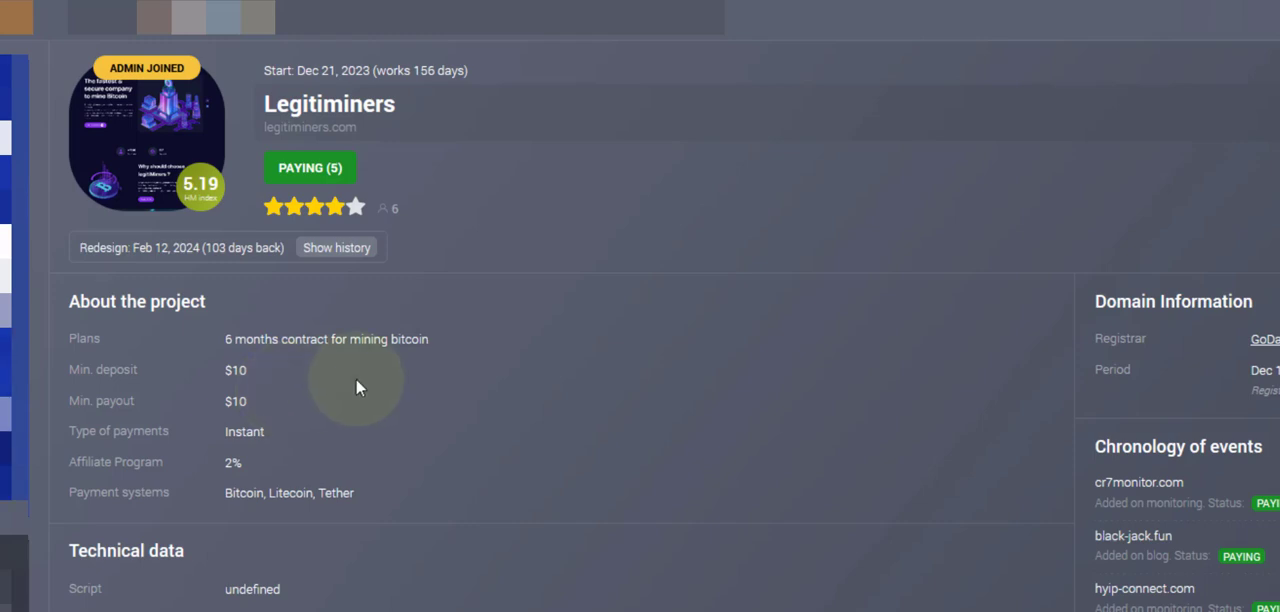
mouse_move(338, 388)
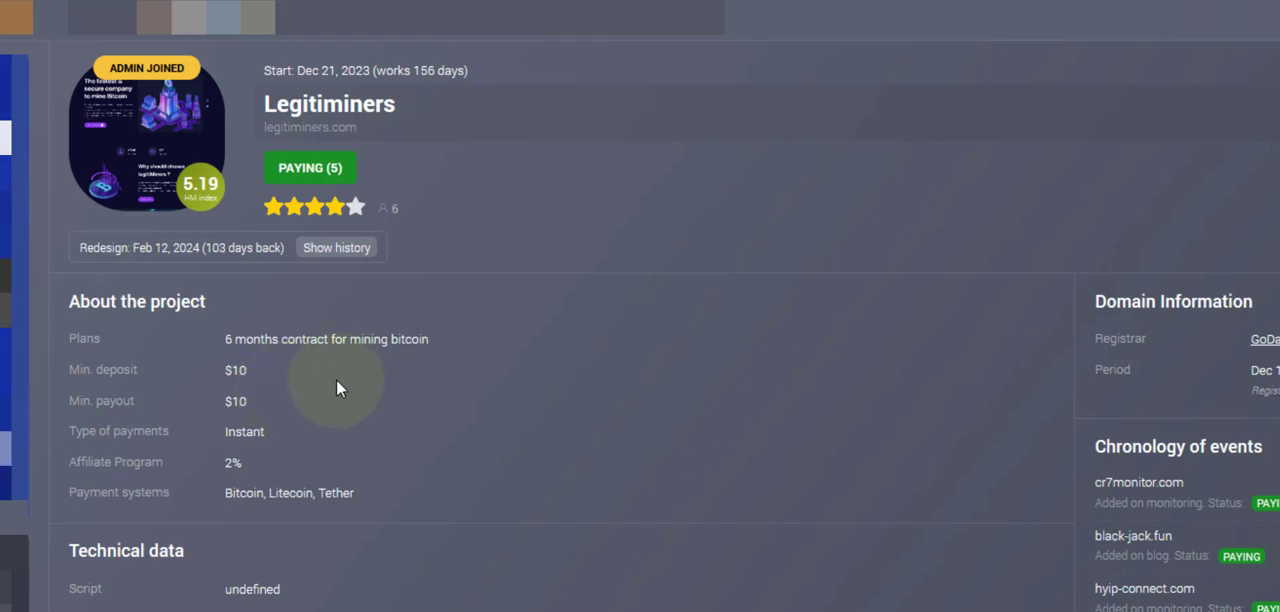
mouse_move(400, 384)
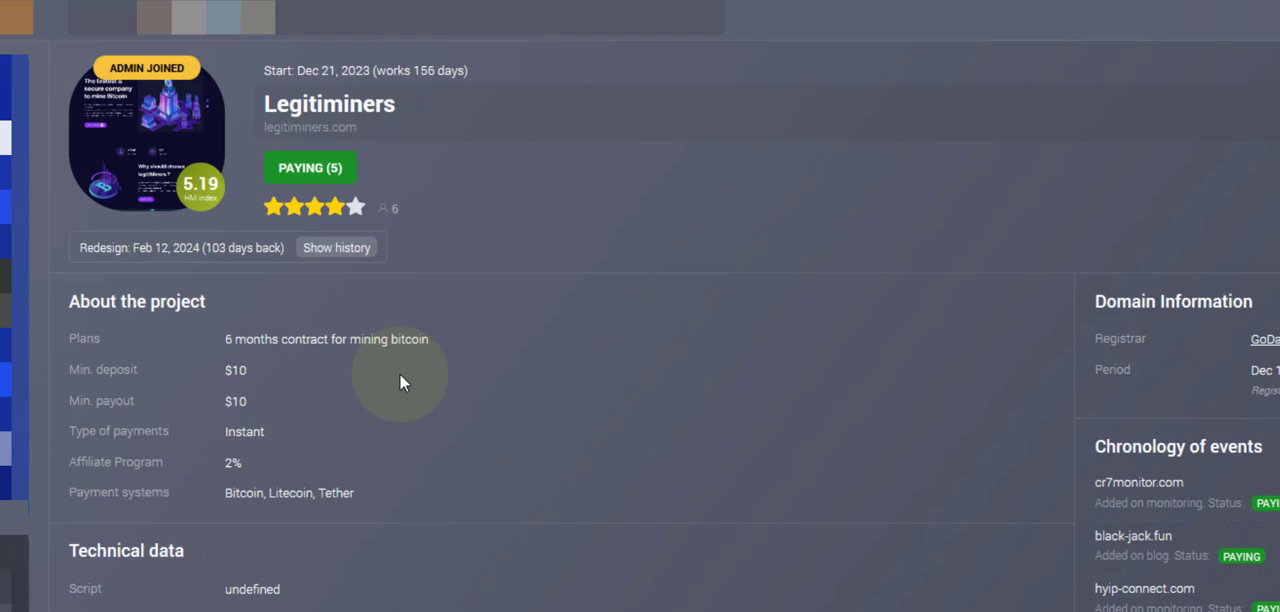
mouse_move(248, 376)
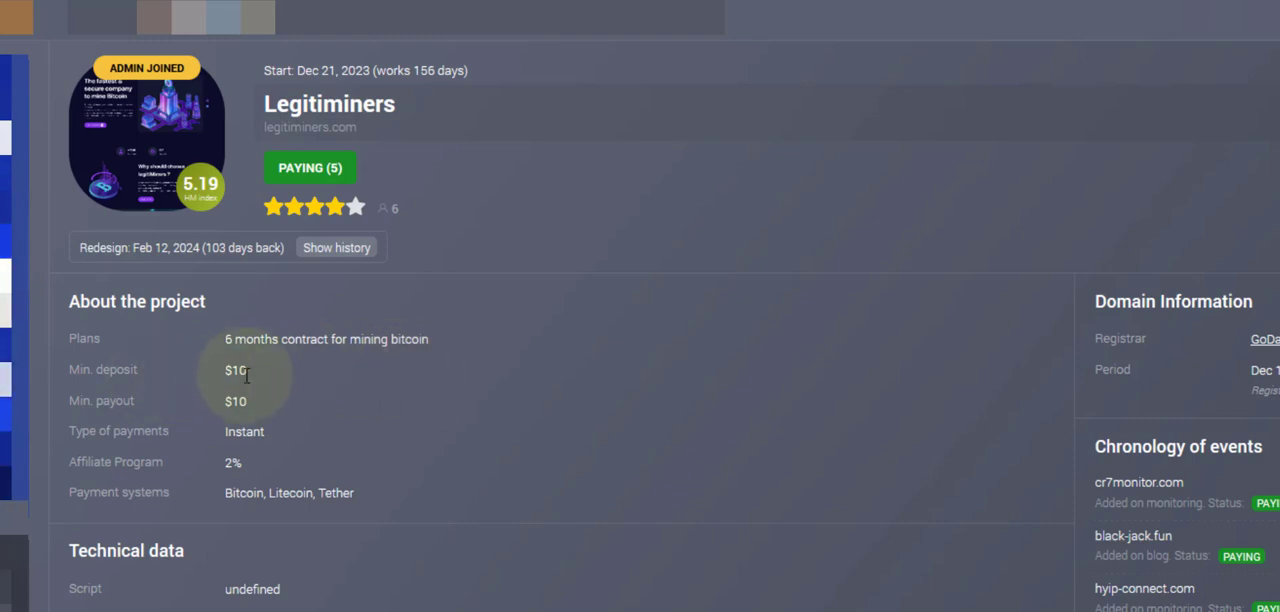
mouse_move(242, 376)
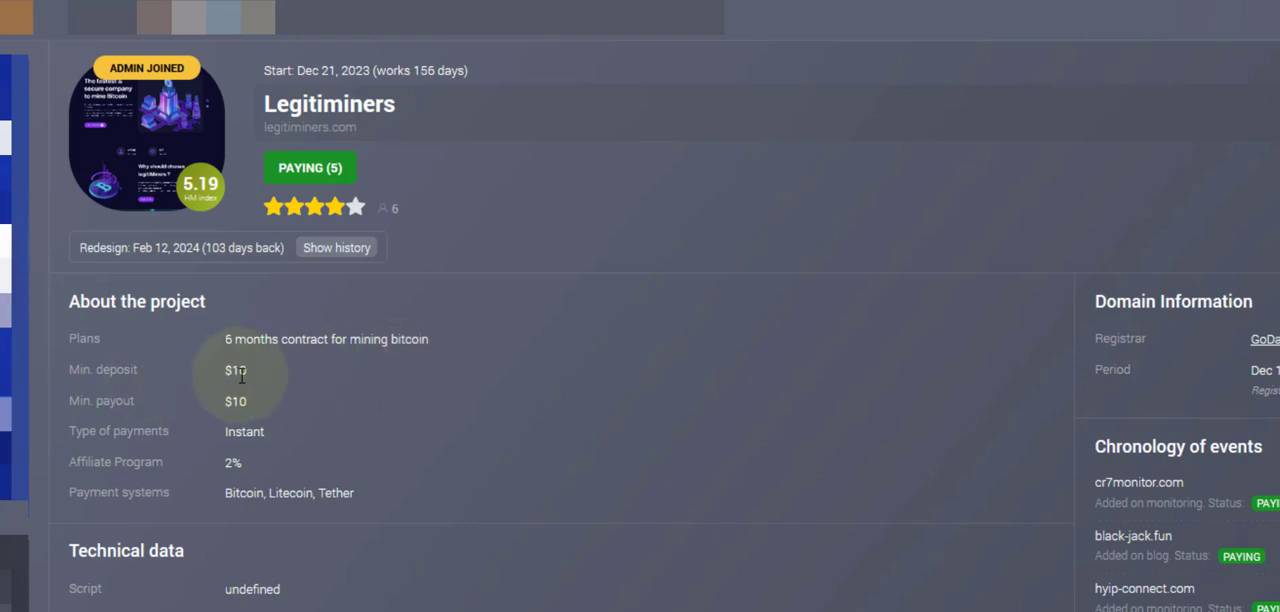
mouse_move(292, 436)
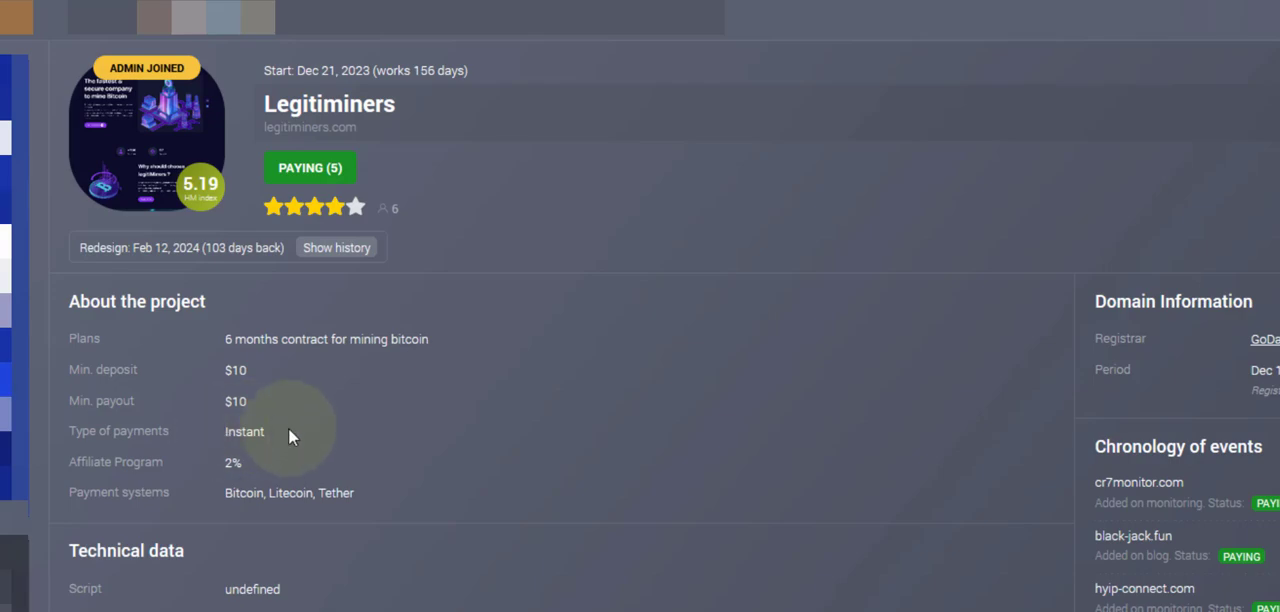
mouse_move(362, 448)
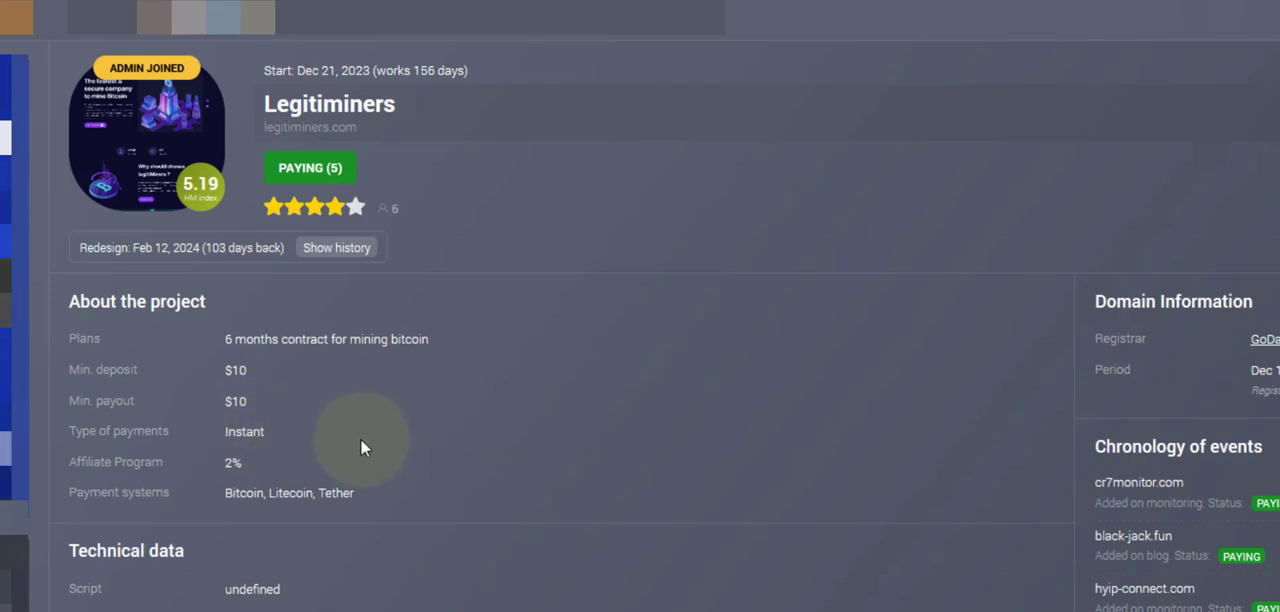
Step: Return from the monitoring listing to the LegitiMiners homepage browser tab
left_click(310, 128)
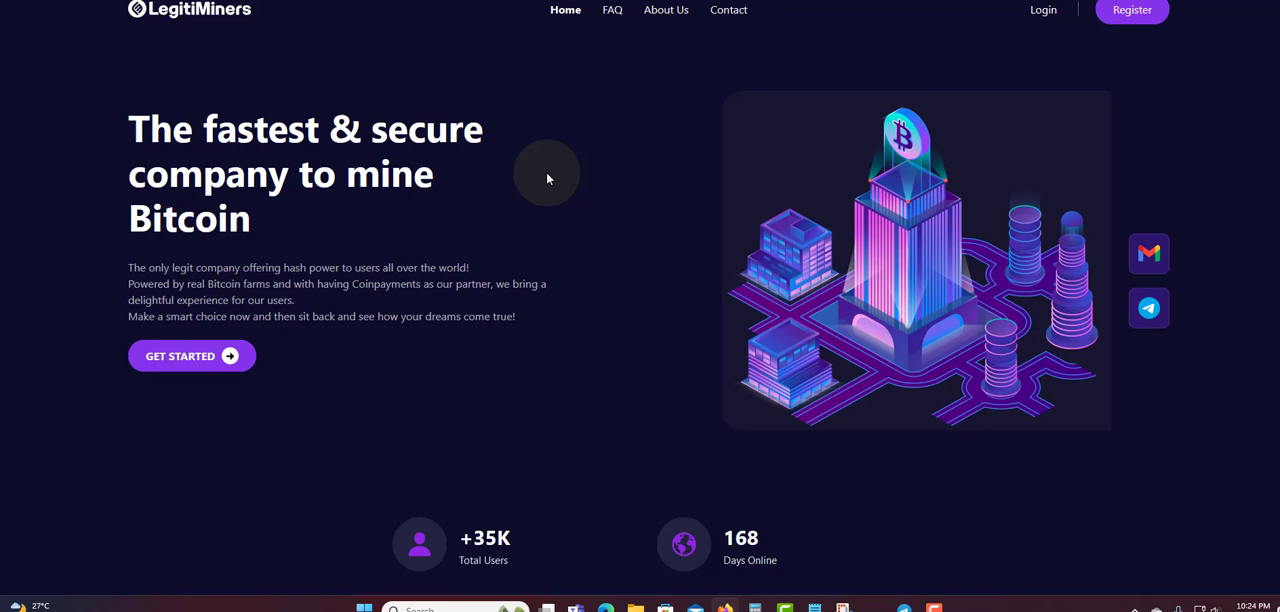
mouse_move(652, 98)
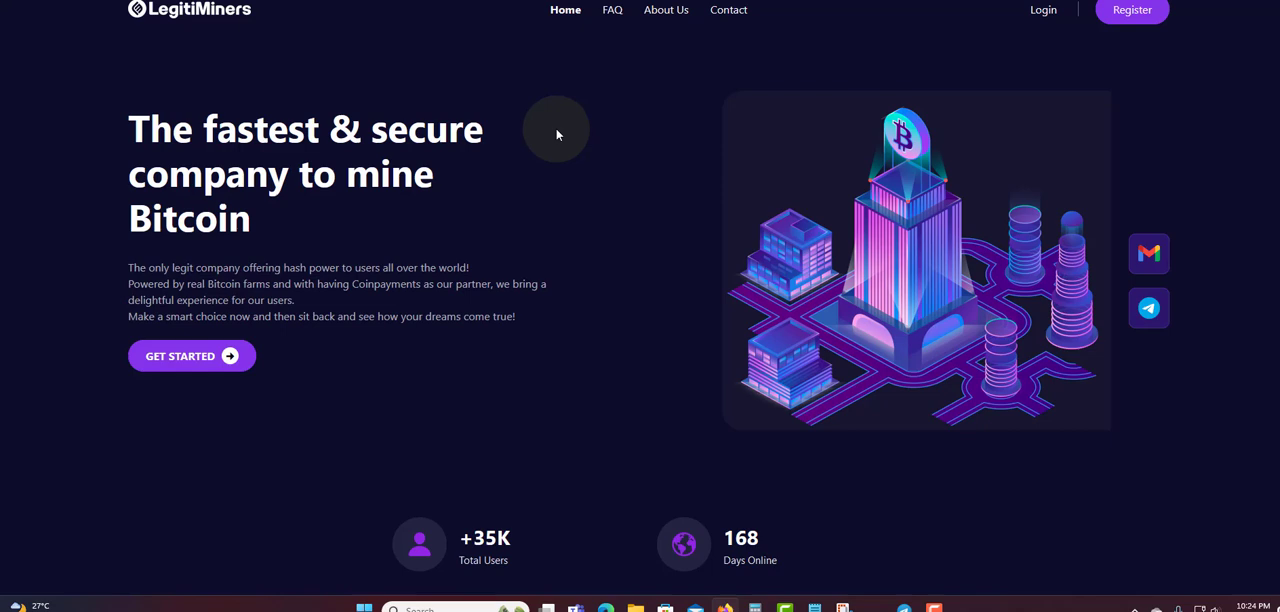
mouse_move(540, 204)
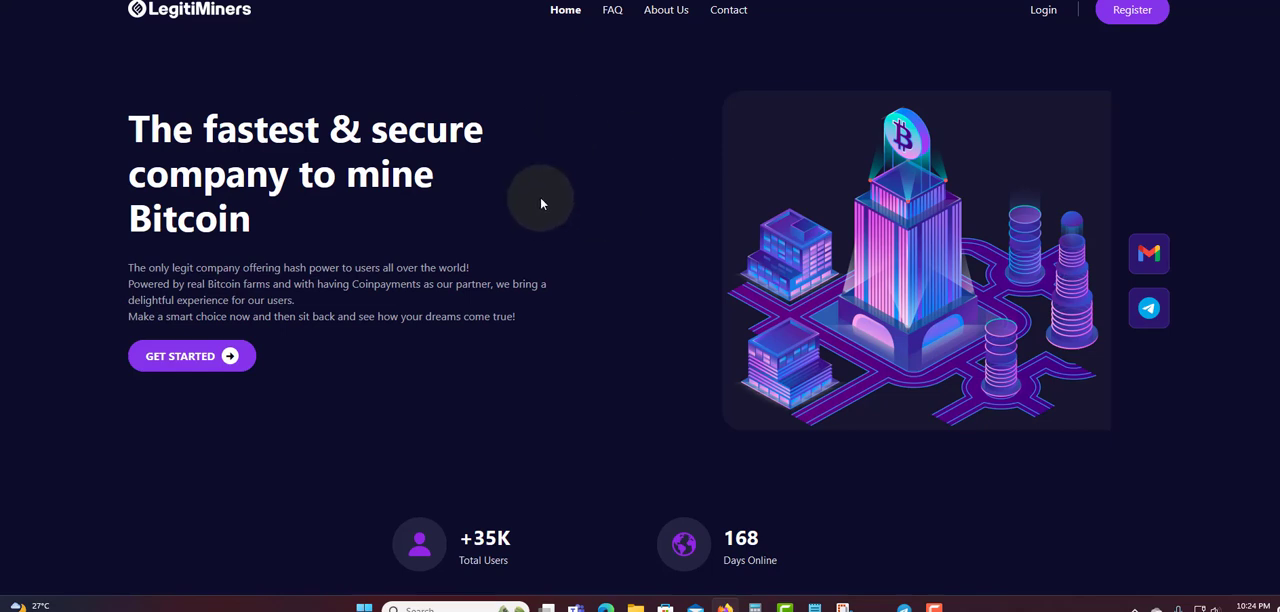